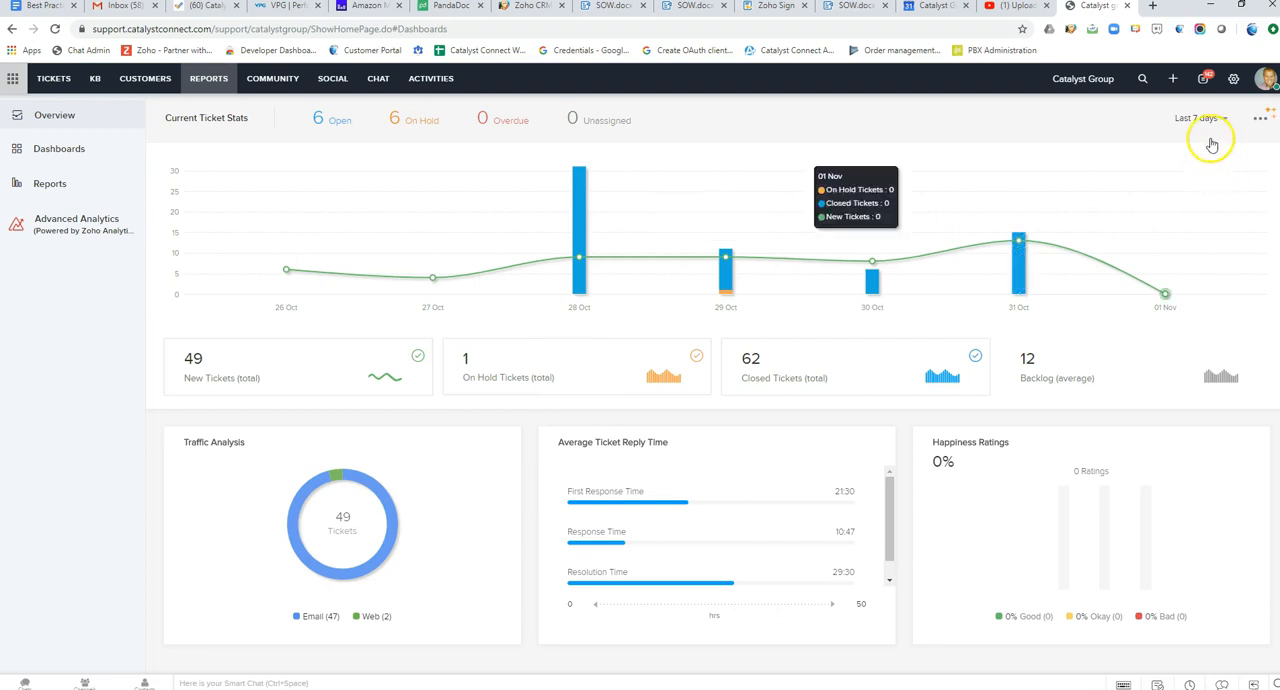
Step: Switch the overview stats period to Current month, then to Last month (364 new, 366 closed)
left_click(1200, 118)
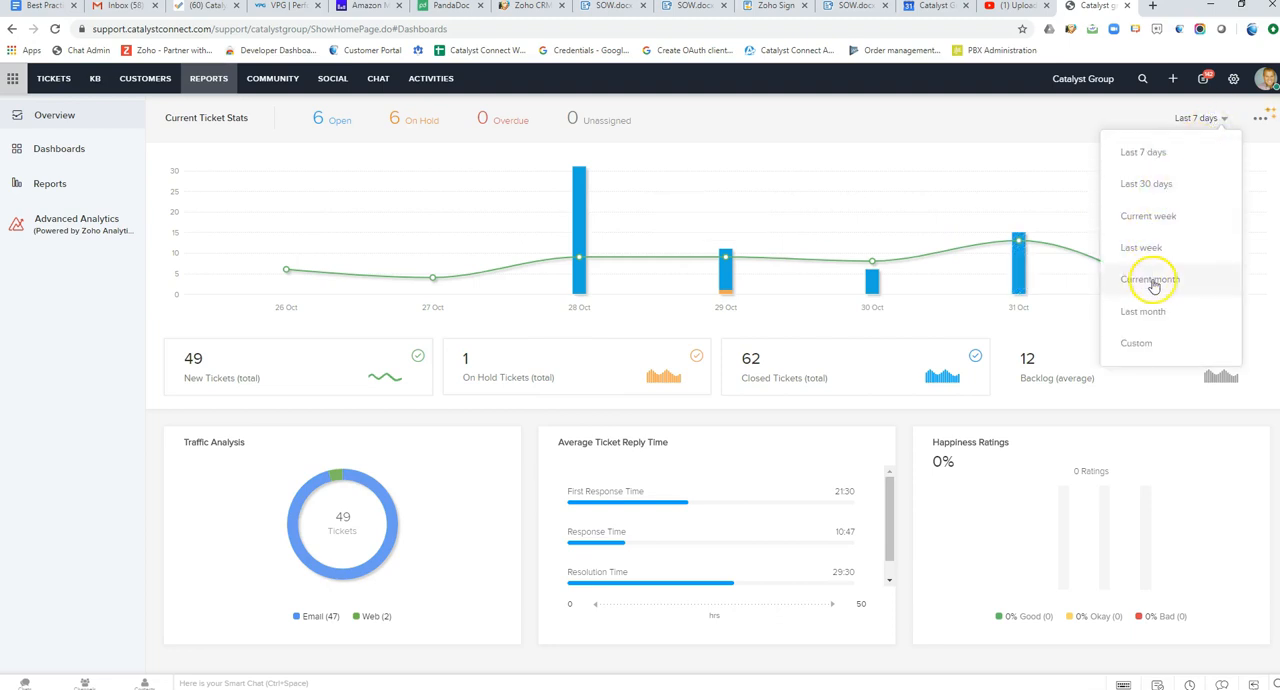
left_click(1148, 280)
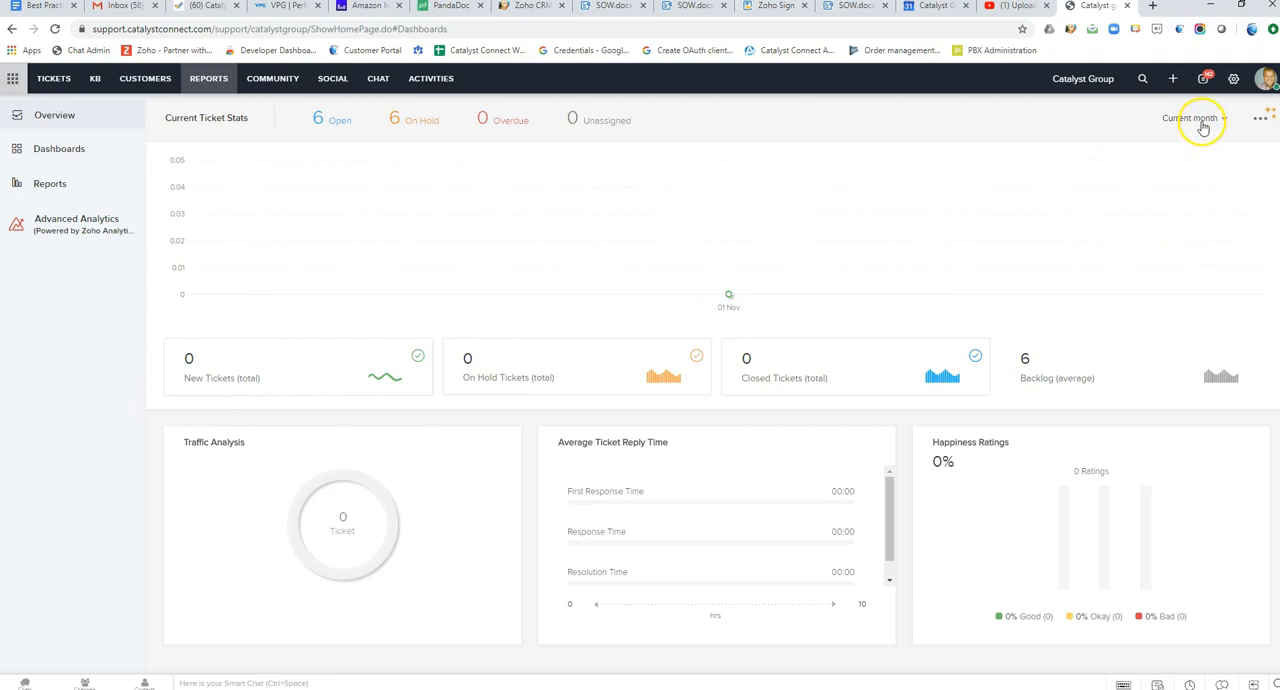
left_click(1194, 118)
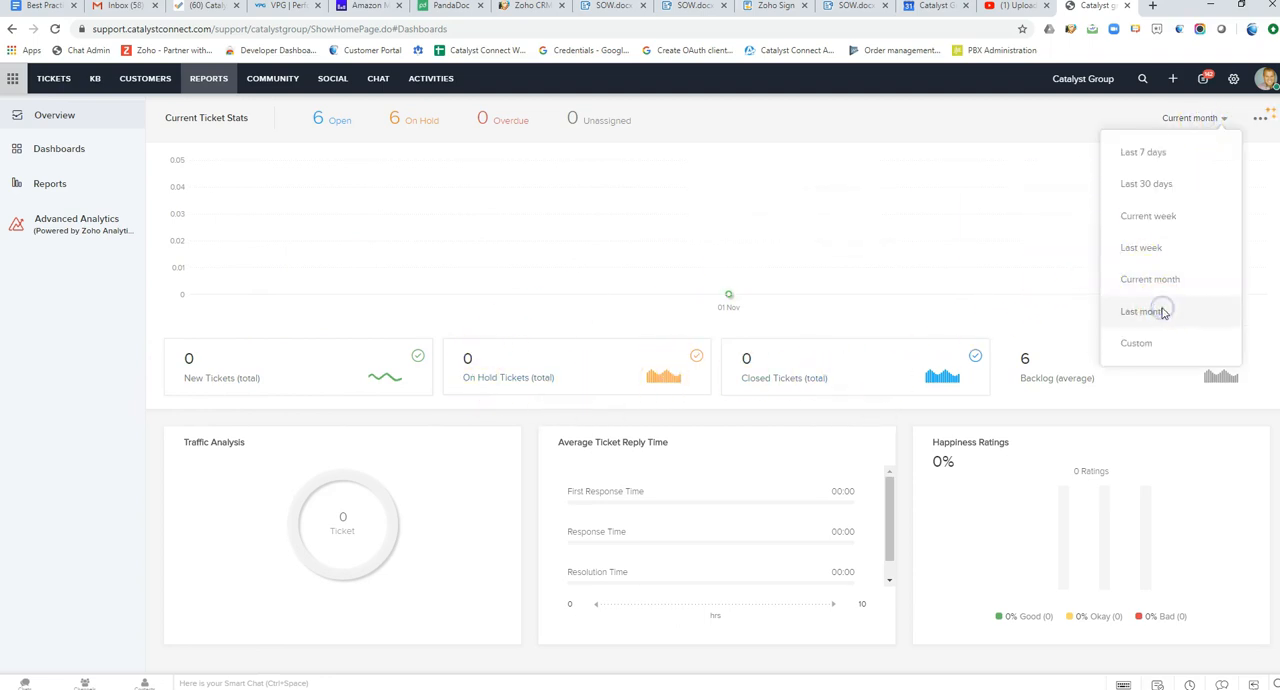
left_click(1140, 312)
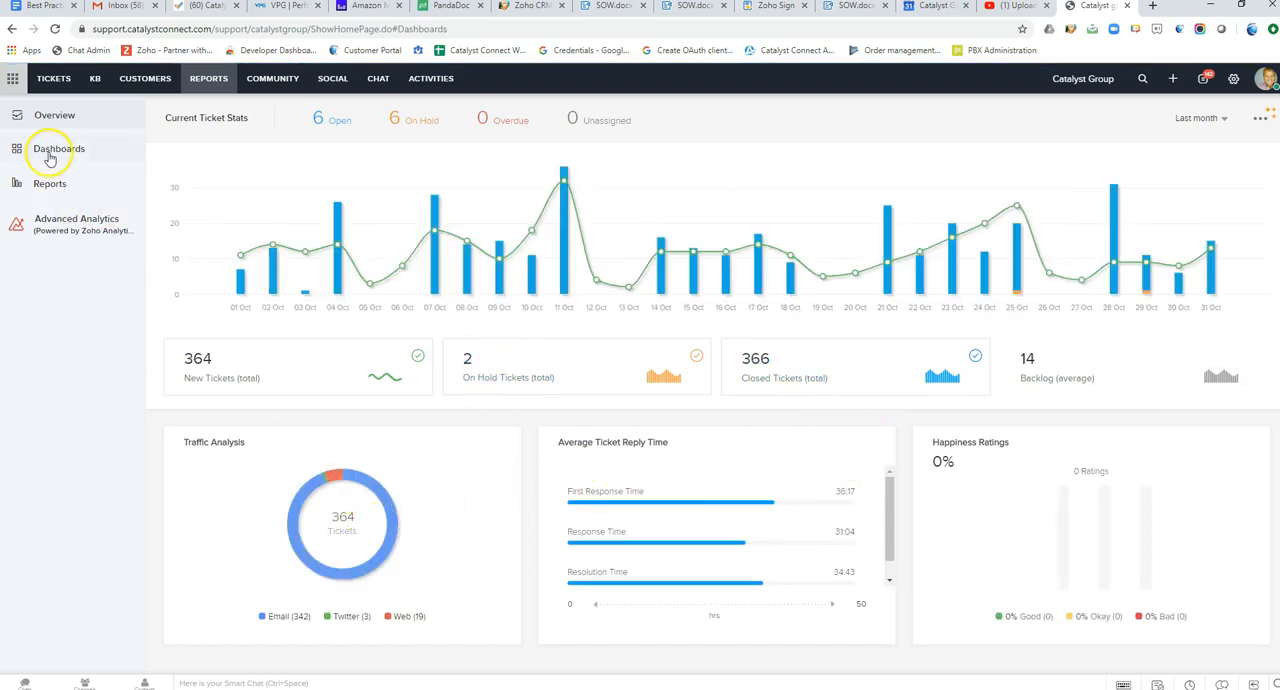
Step: Show the Dashboards List grouped into Popular, Public, Telephony and Time Based
left_click(58, 148)
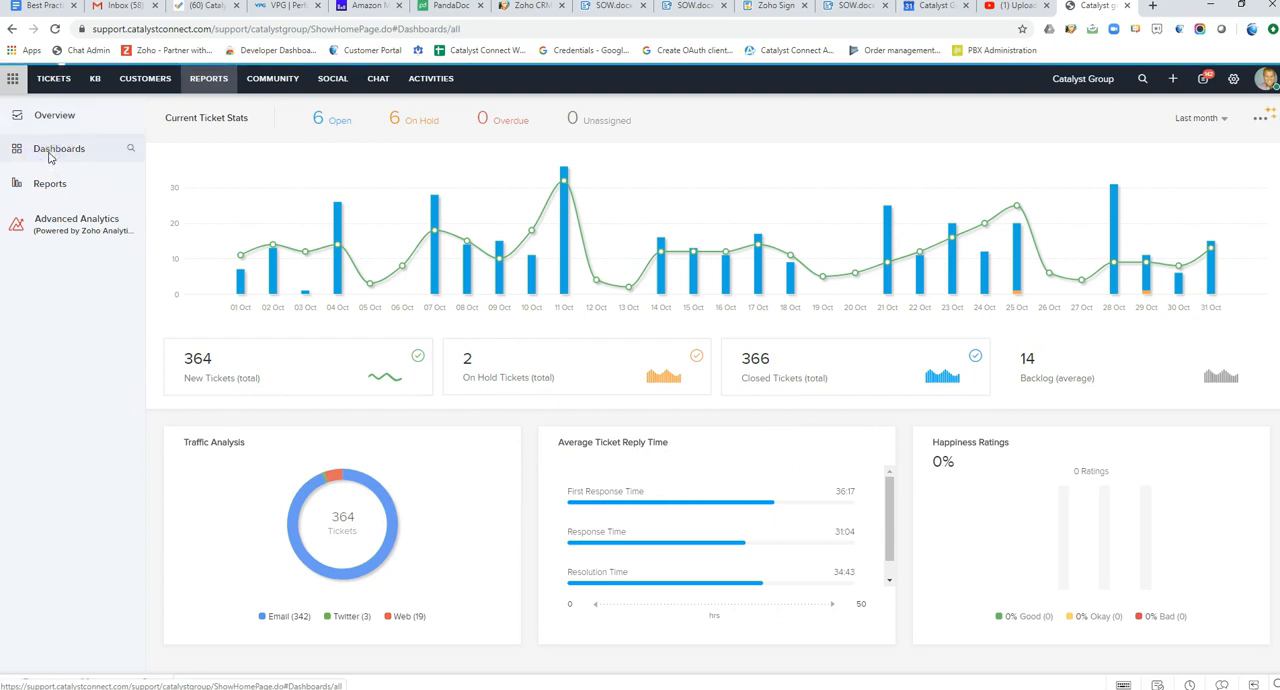
left_click(60, 148)
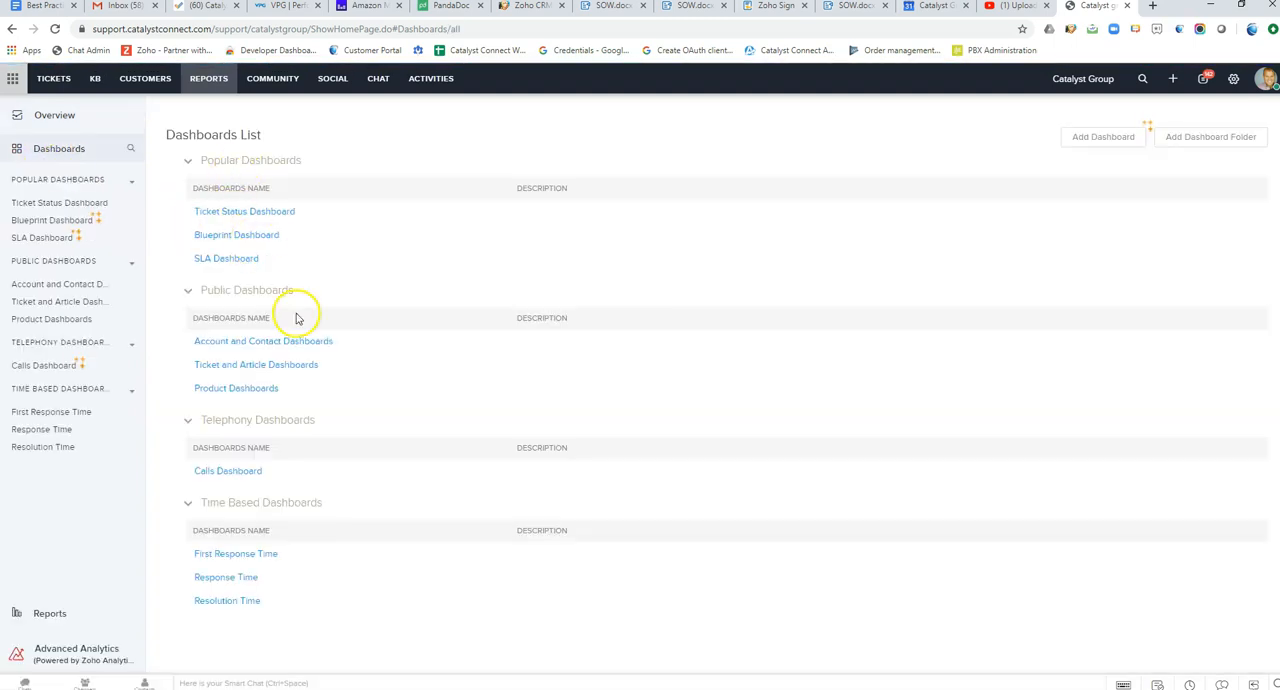
mouse_move(156, 254)
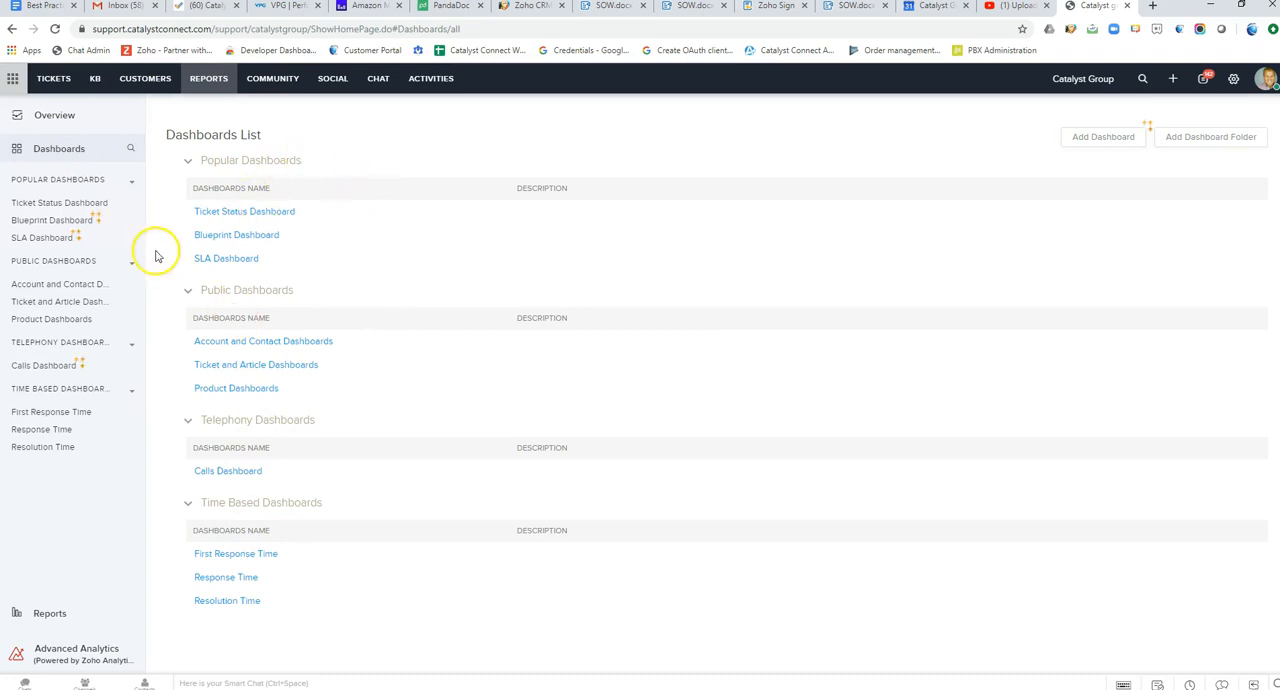
mouse_move(396, 204)
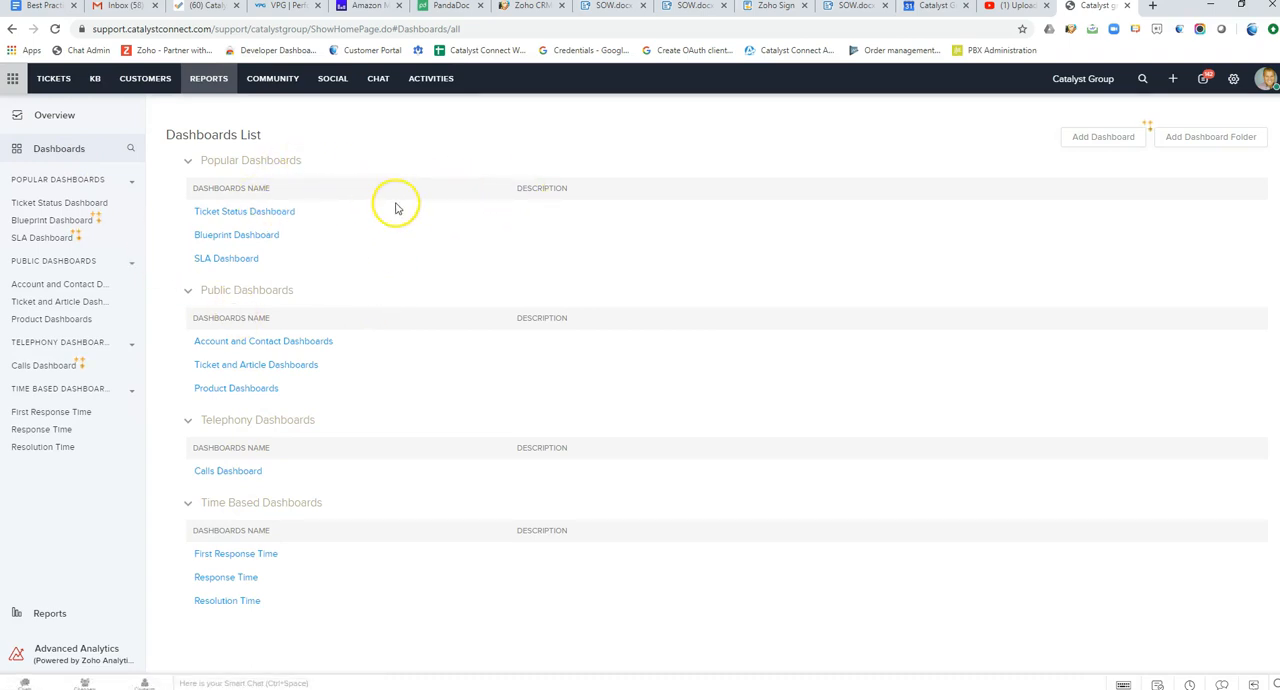
mouse_move(324, 218)
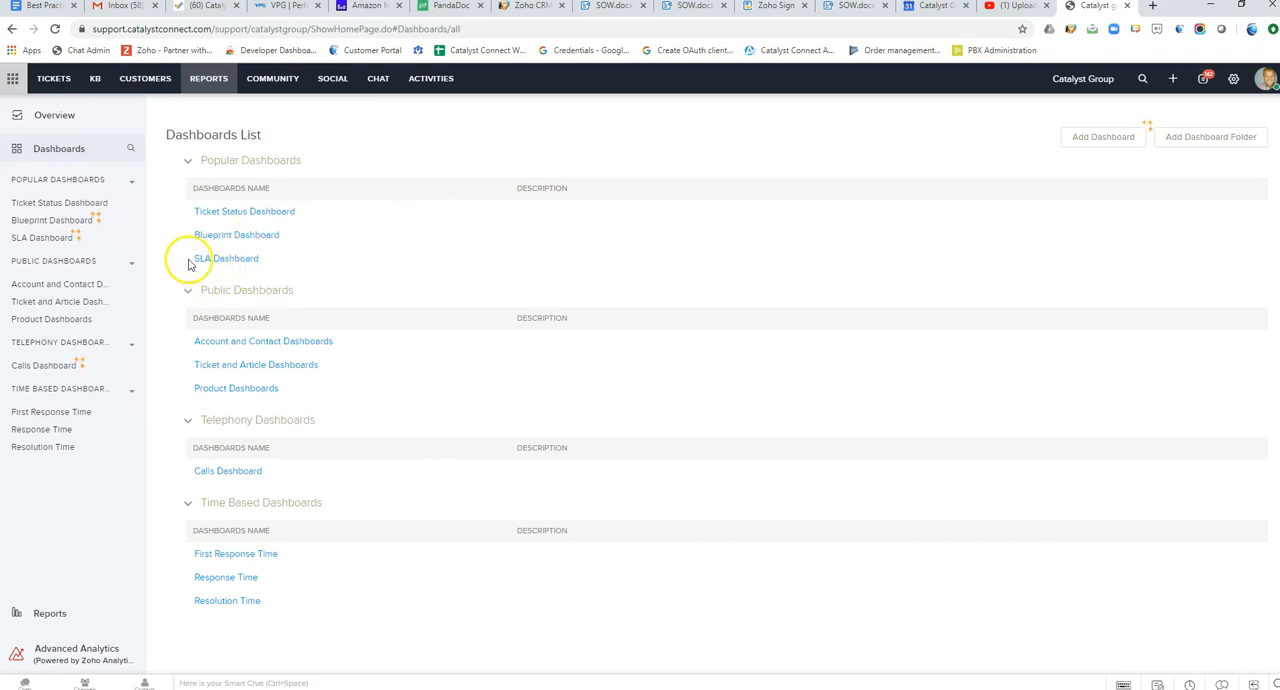
mouse_move(278, 304)
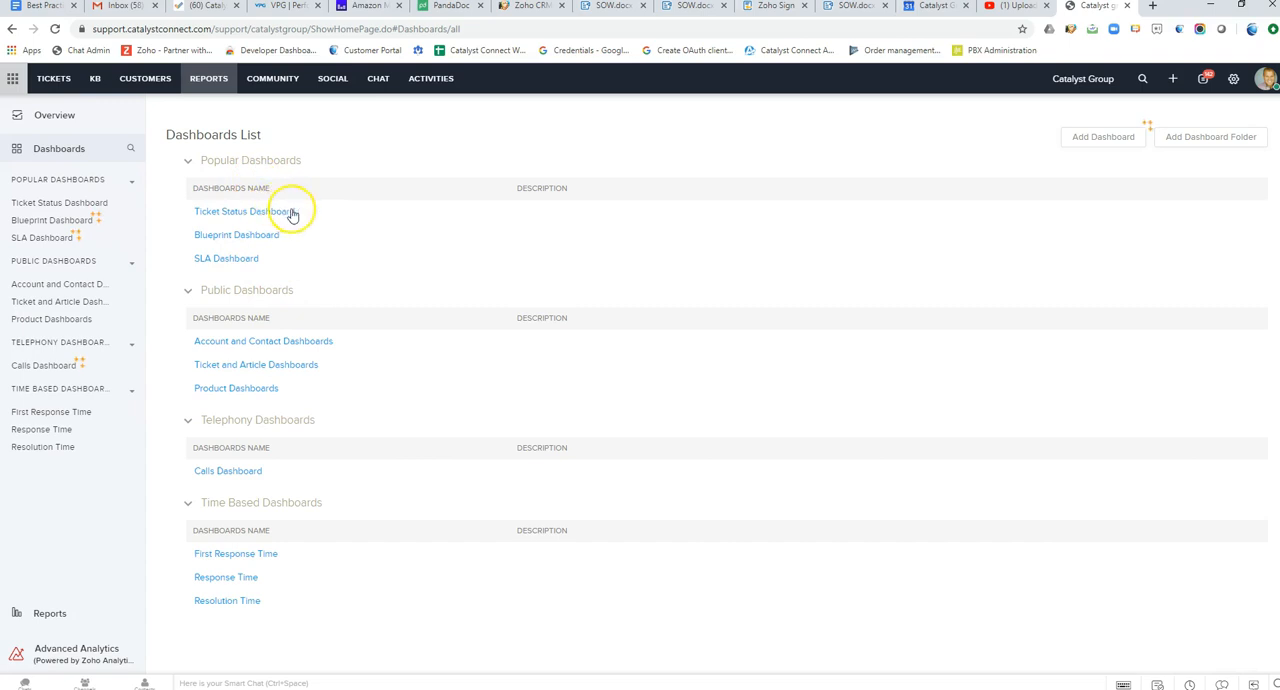
mouse_move(322, 130)
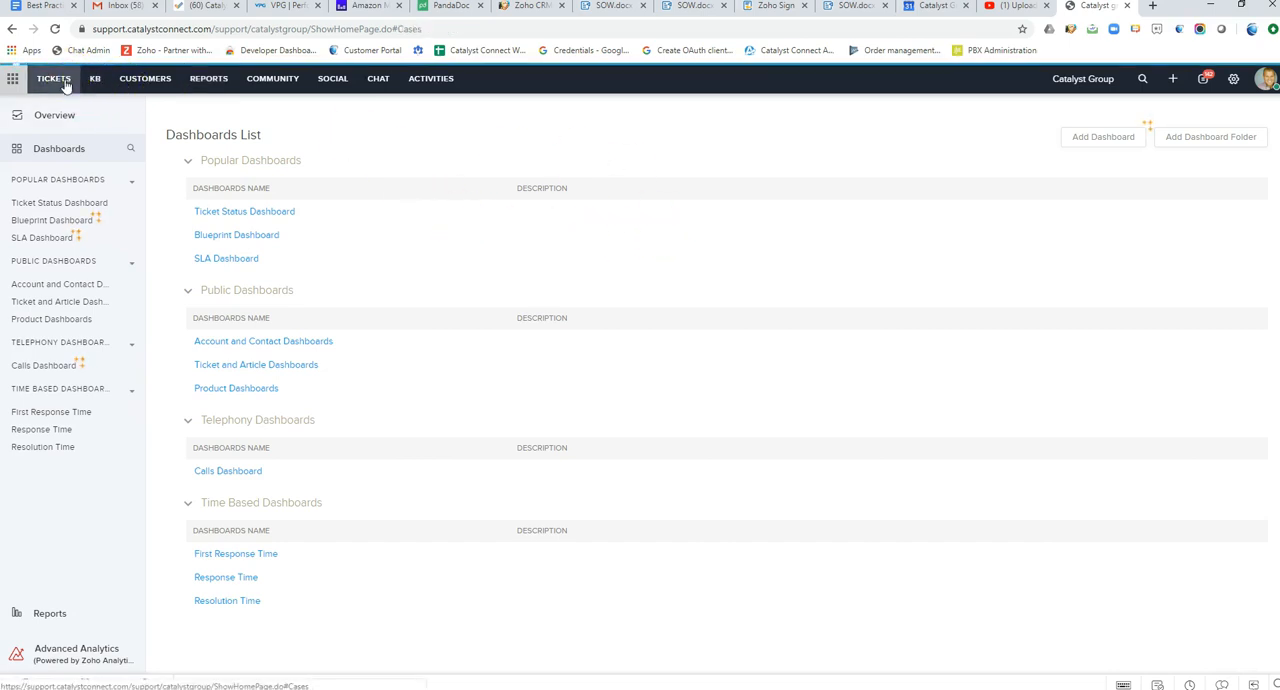
Step: From the Open Tickets view, bring up ticket #6439 "Information required" and its conversation
left_click(52, 78)
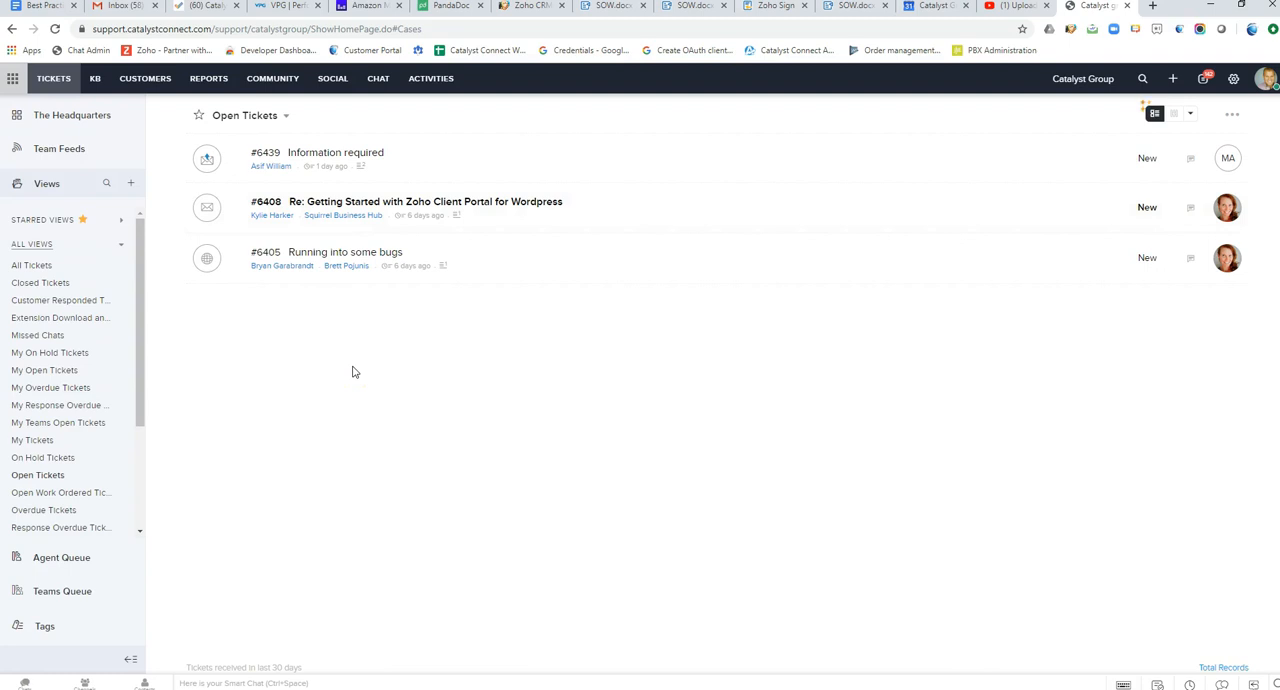
mouse_move(358, 288)
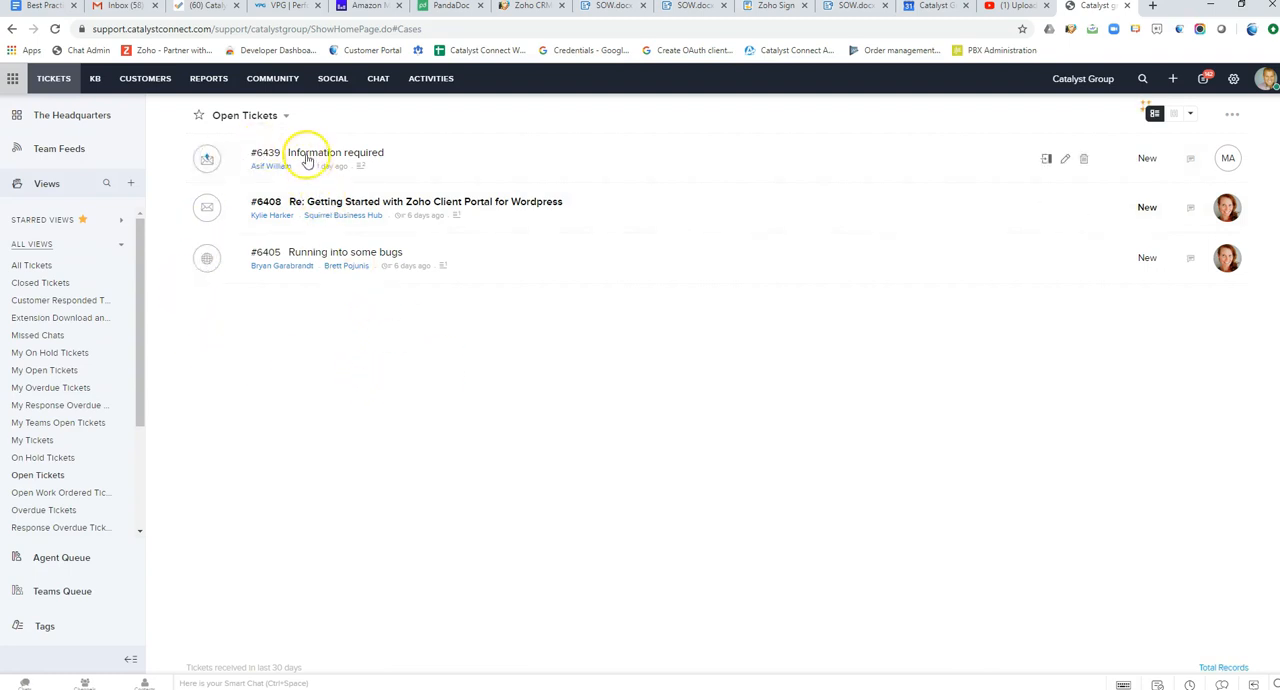
left_click(336, 152)
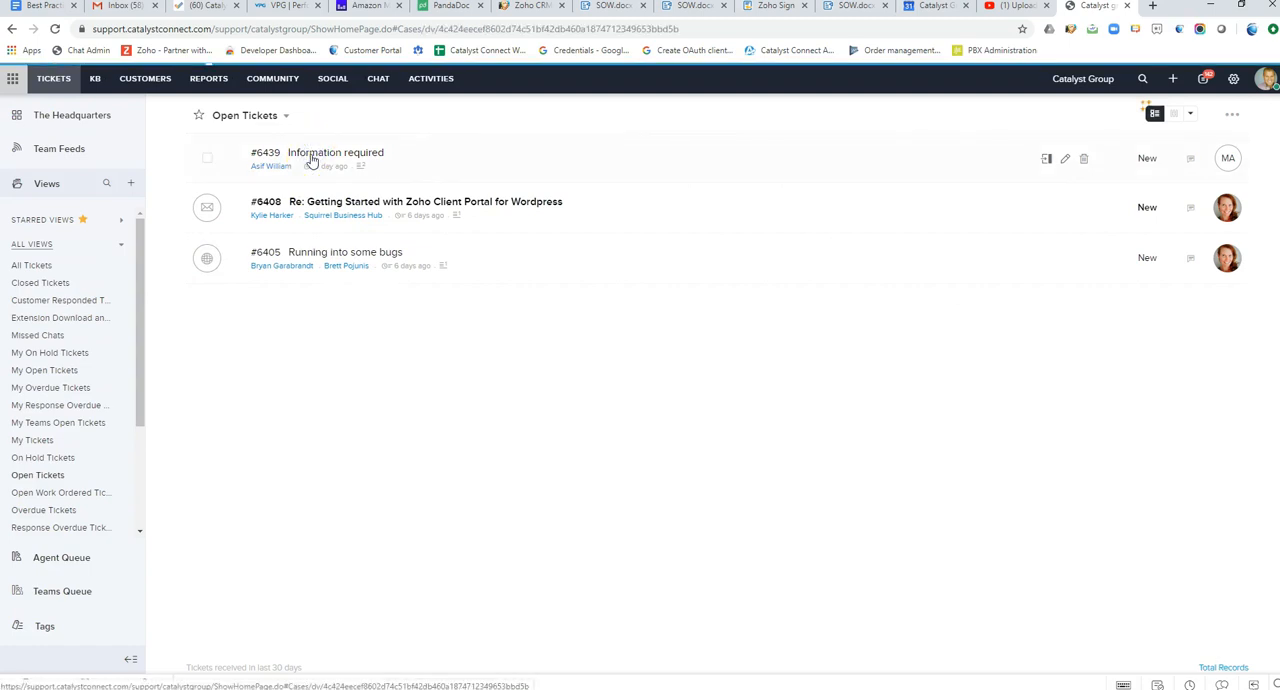
left_click(336, 152)
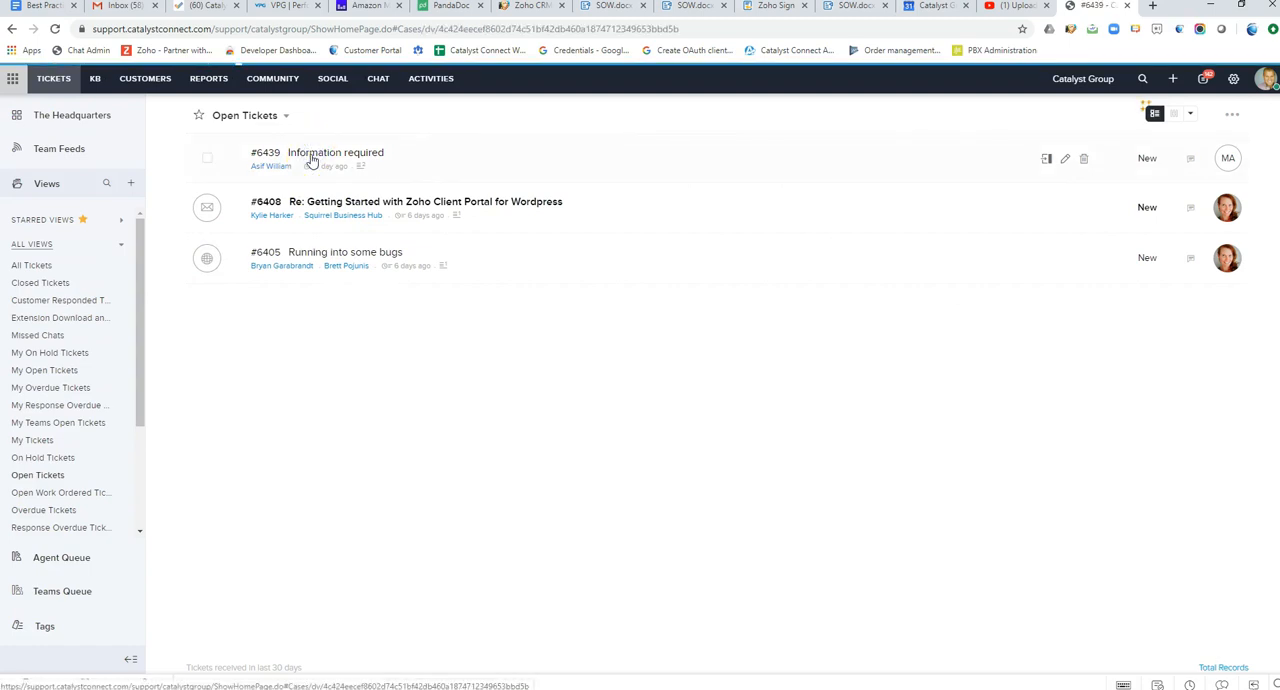
left_click(336, 152)
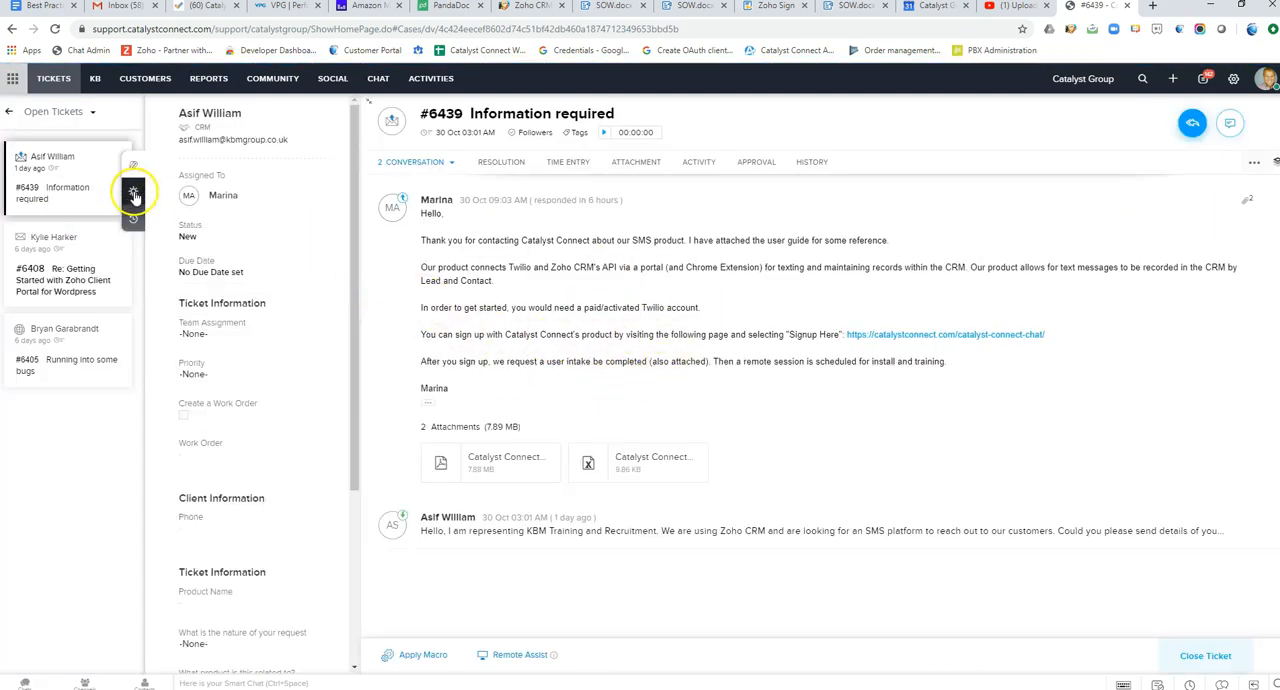
Step: Swap ticket #6439's side panel from suggested articles to the customer's contact details
left_click(132, 194)
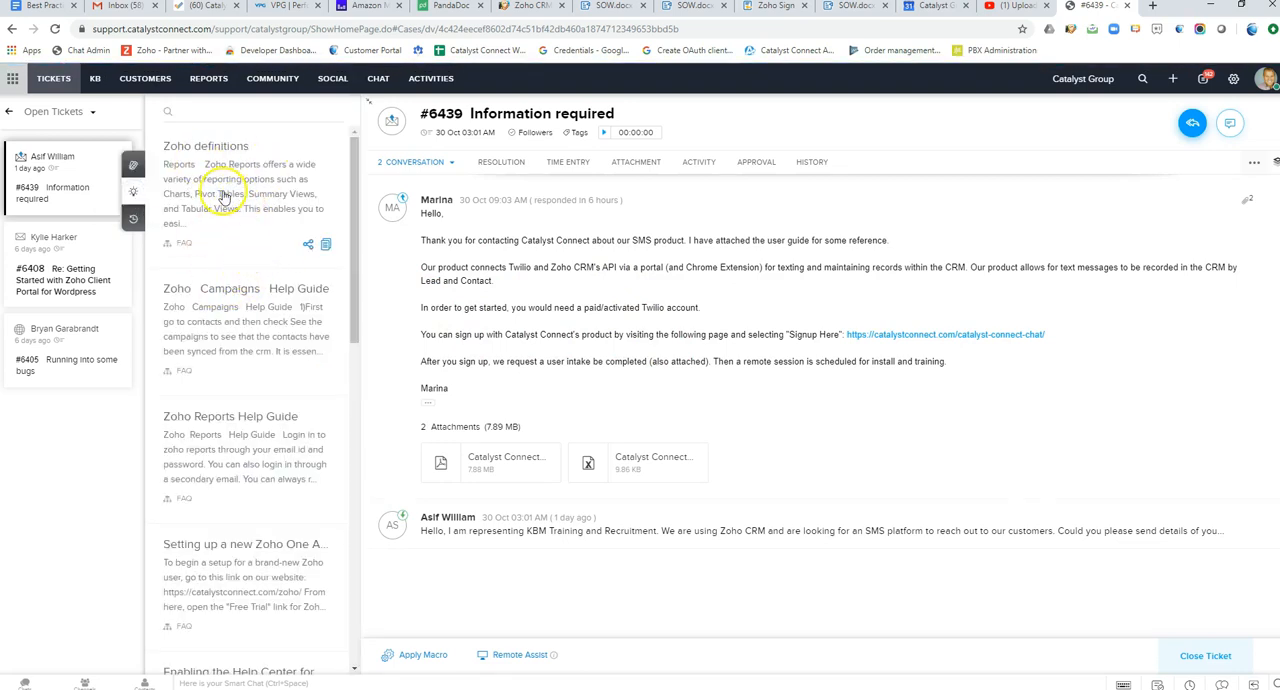
mouse_move(596, 324)
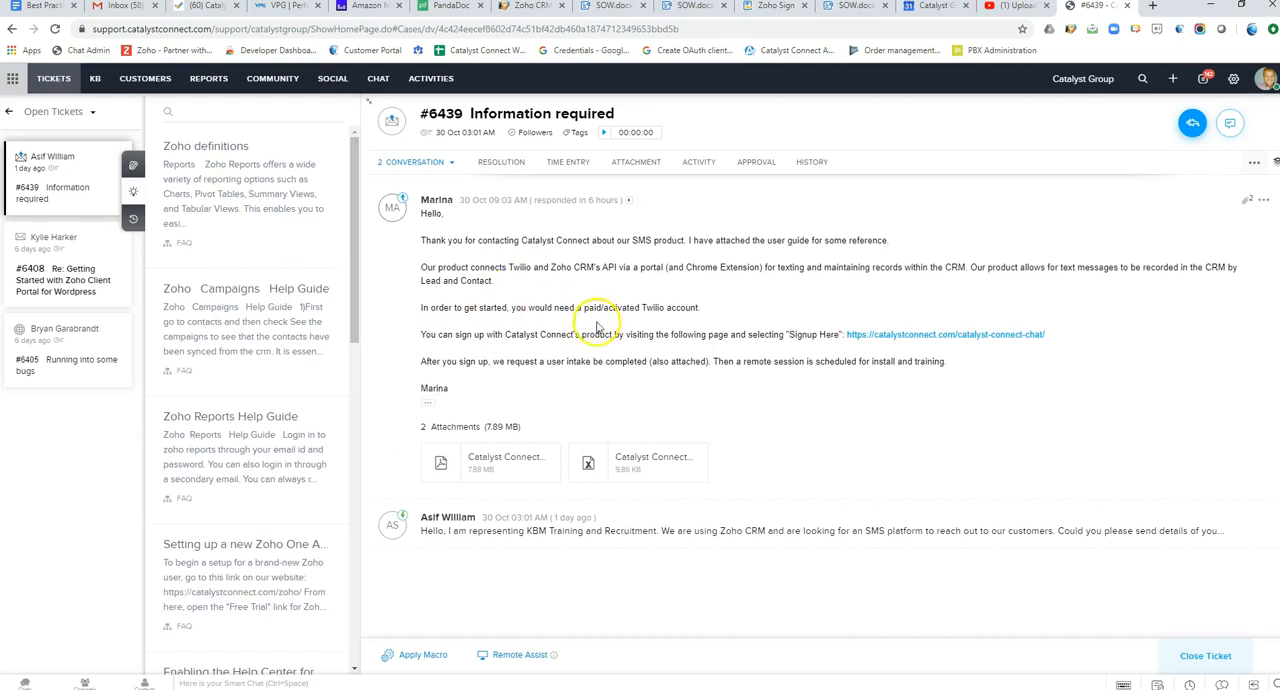
mouse_move(312, 246)
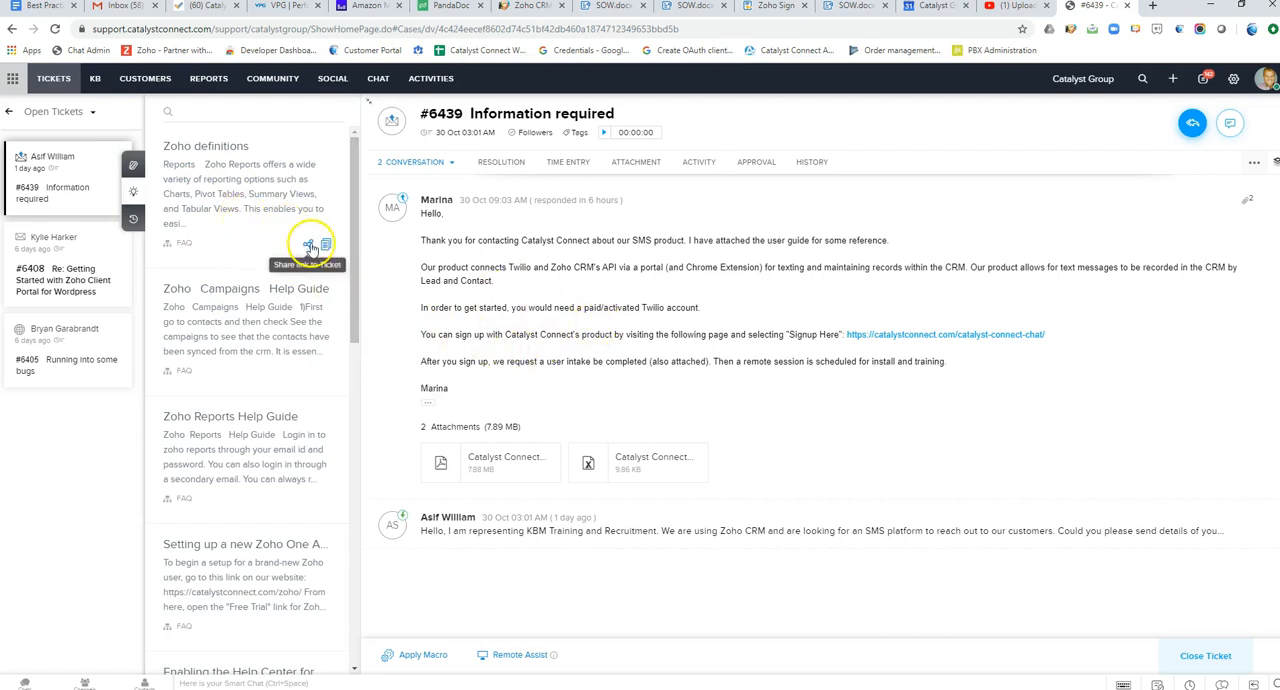
mouse_move(770, 380)
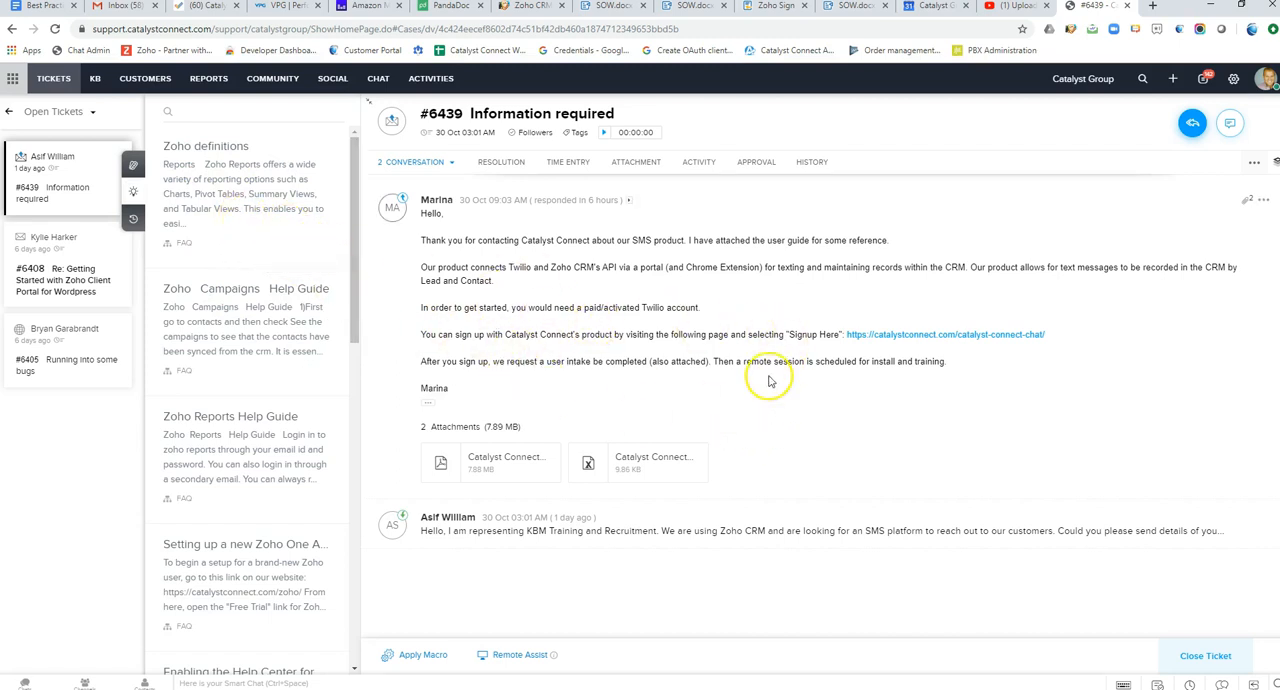
mouse_move(706, 320)
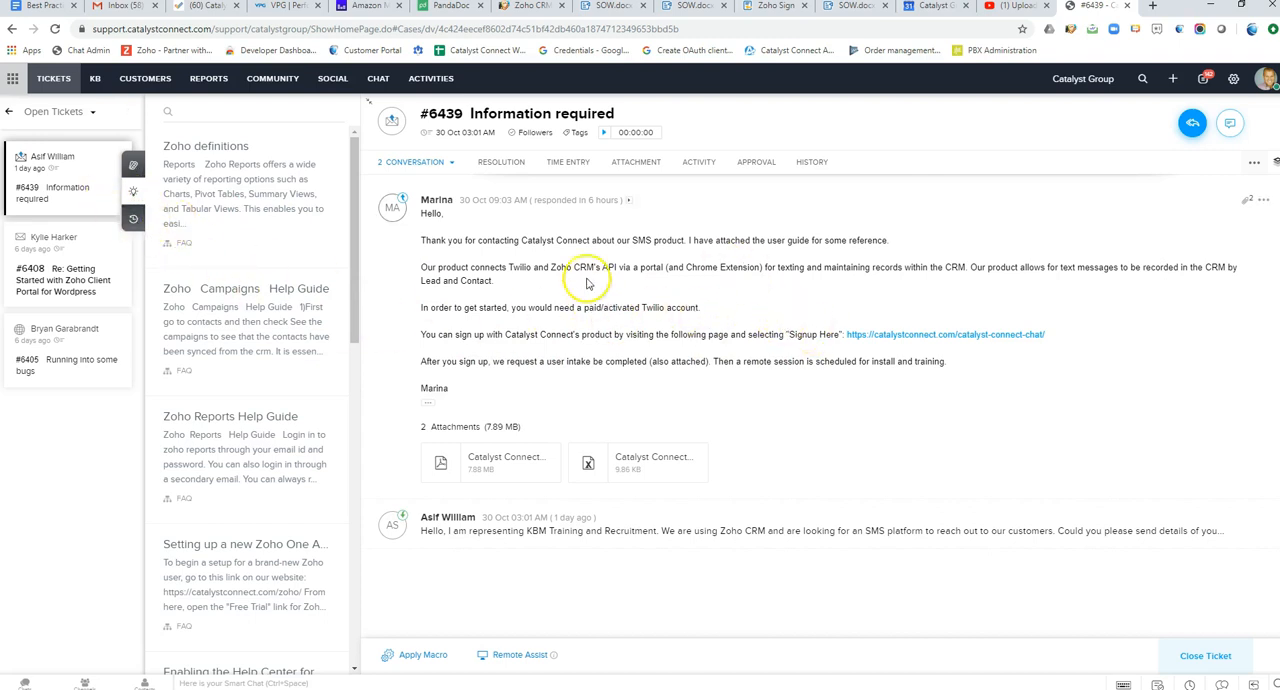
mouse_move(474, 188)
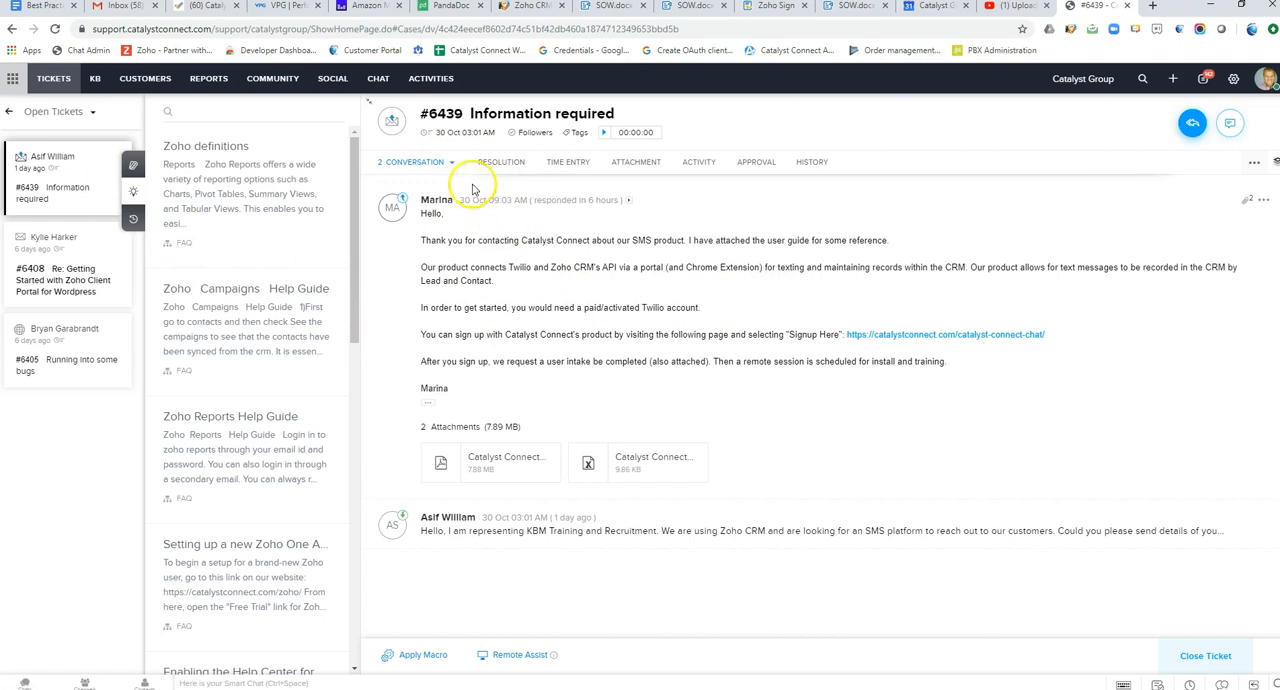
mouse_move(644, 184)
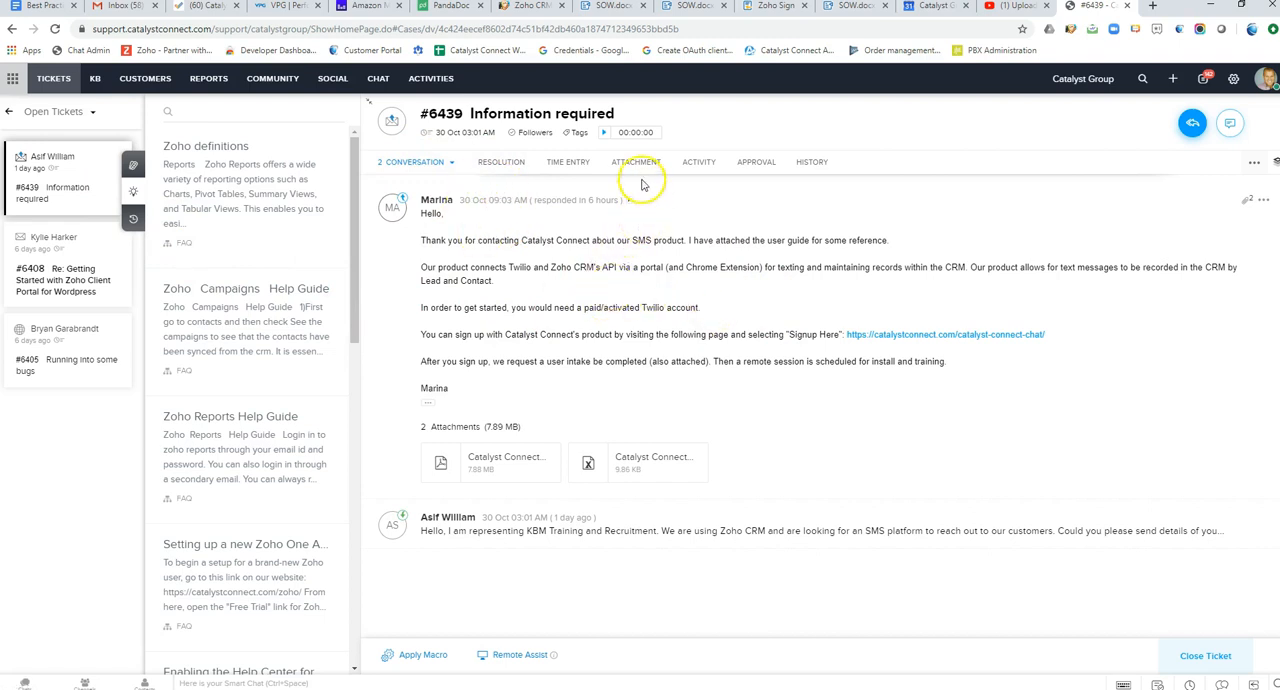
mouse_move(728, 238)
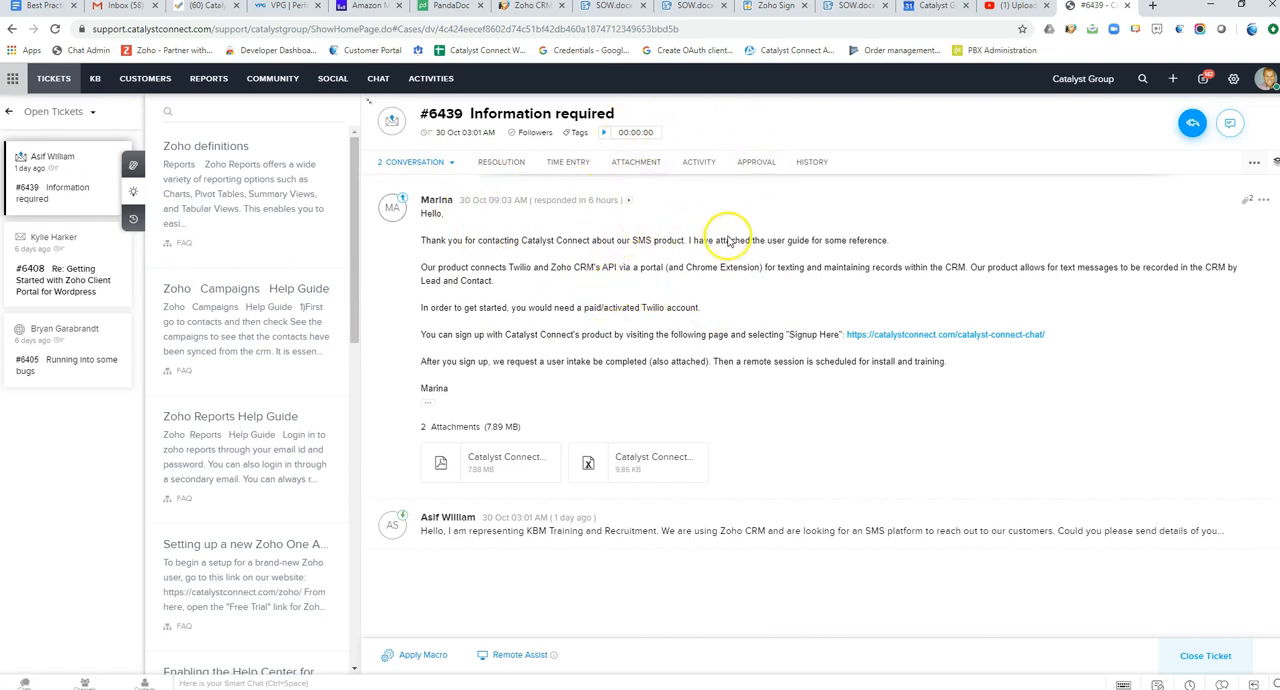
mouse_move(522, 188)
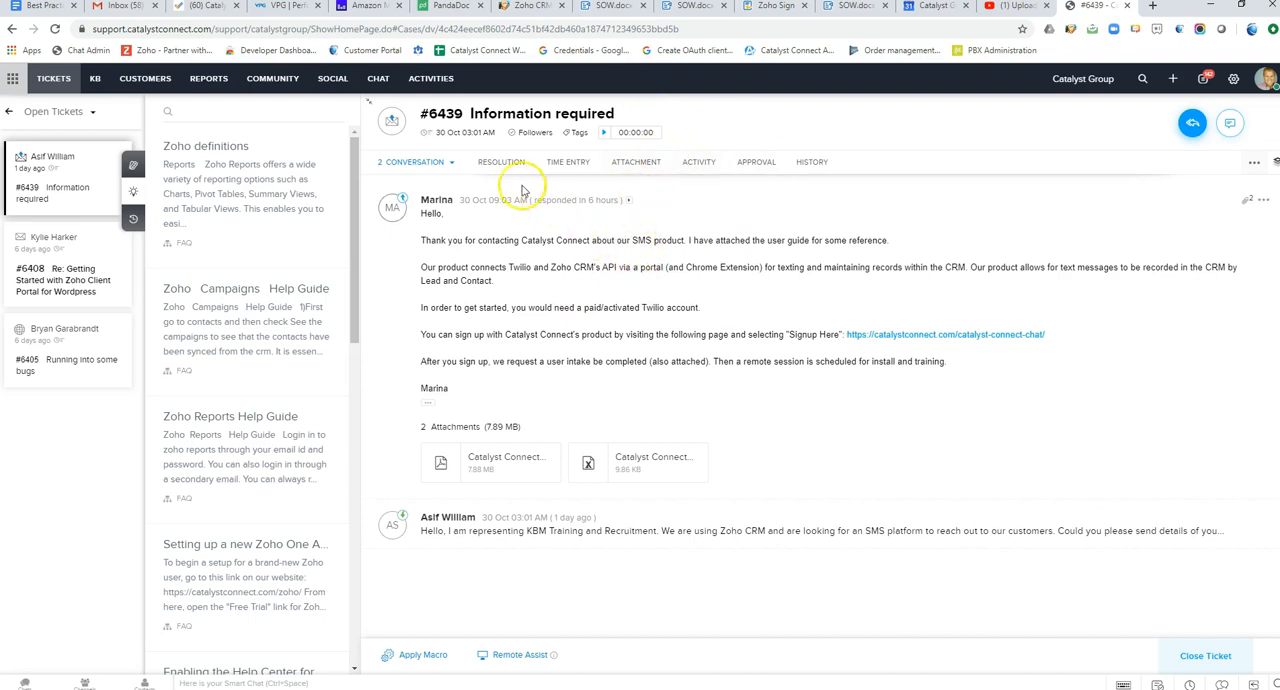
mouse_move(608, 290)
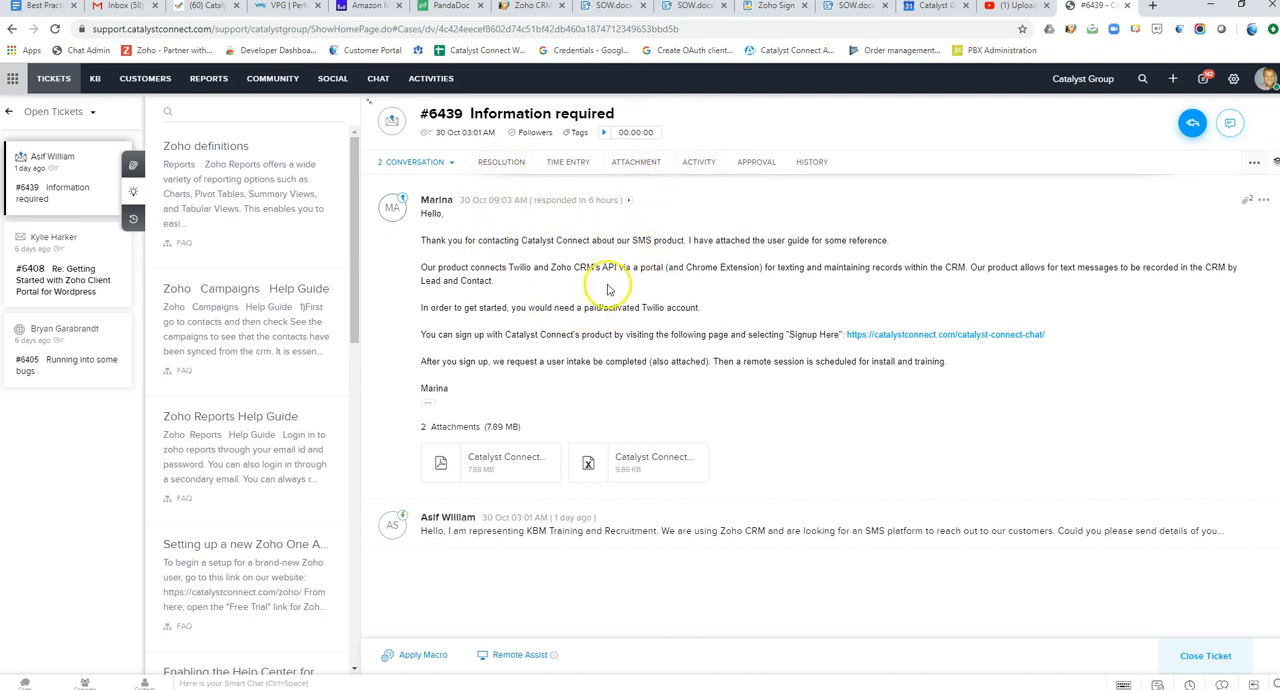
mouse_move(780, 340)
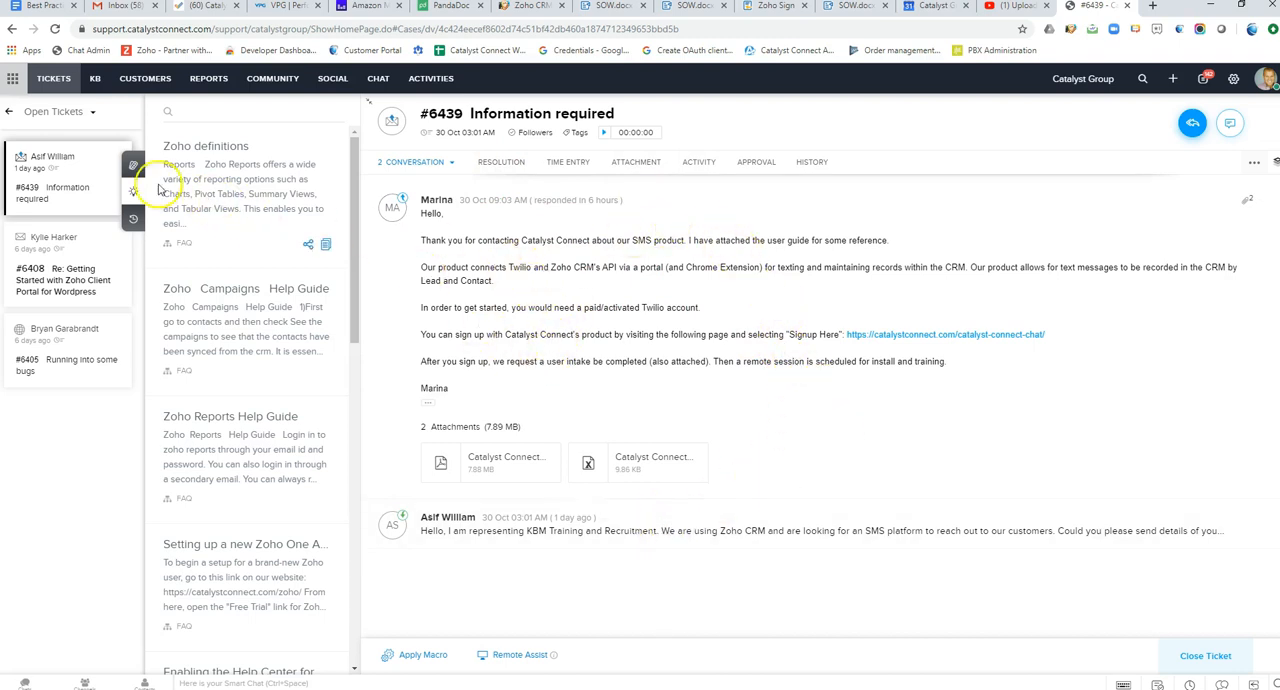
left_click(132, 166)
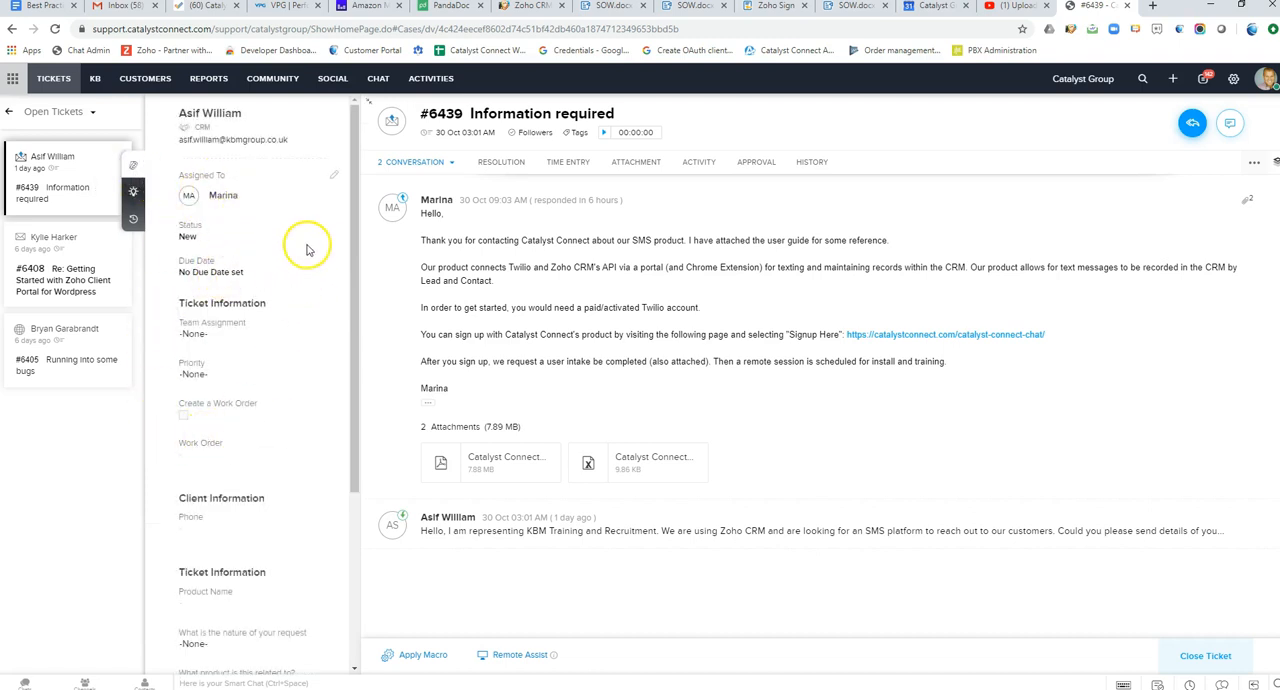
Step: Move to the customer's Zoho CRM contact record listing Zoho Desk ticket #6439
scroll("down", 3)
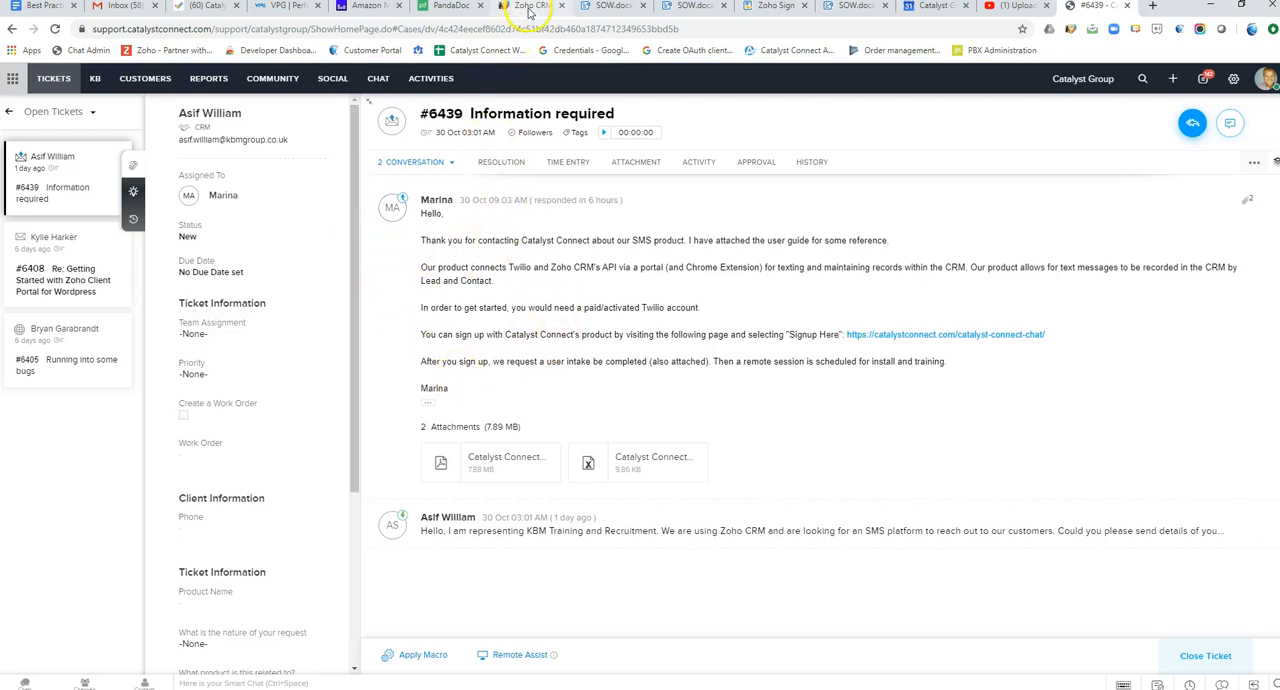
left_click(532, 6)
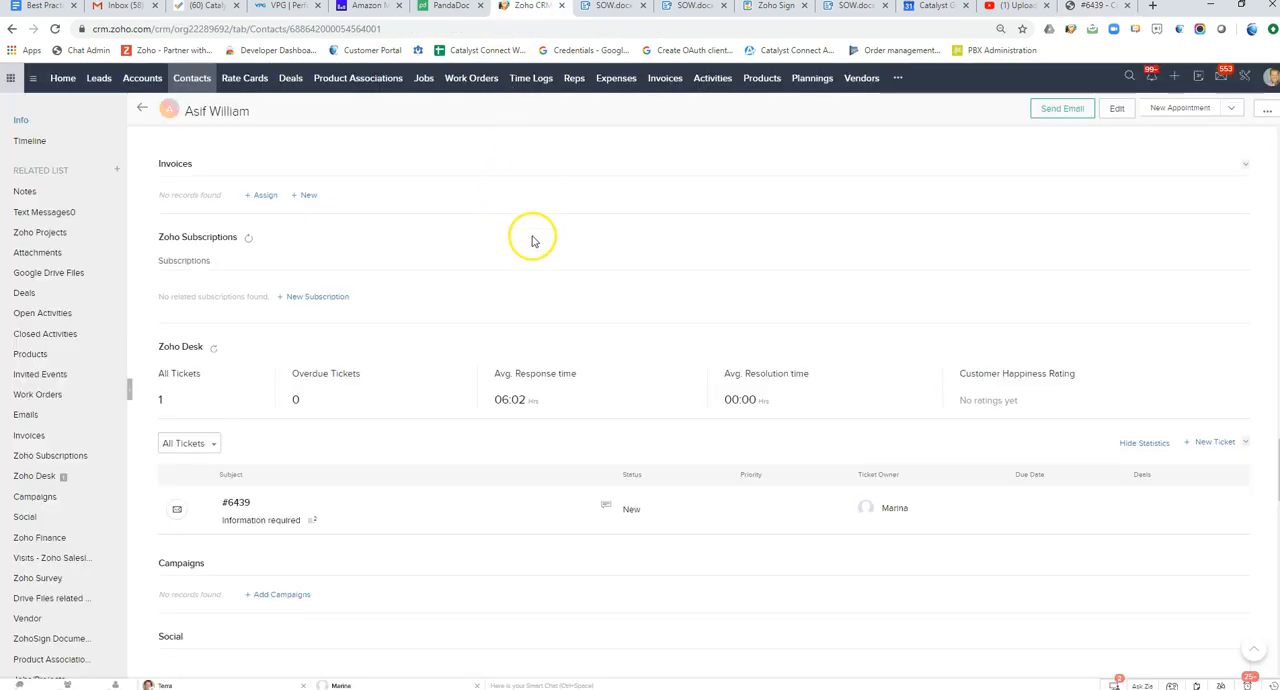
mouse_move(164, 364)
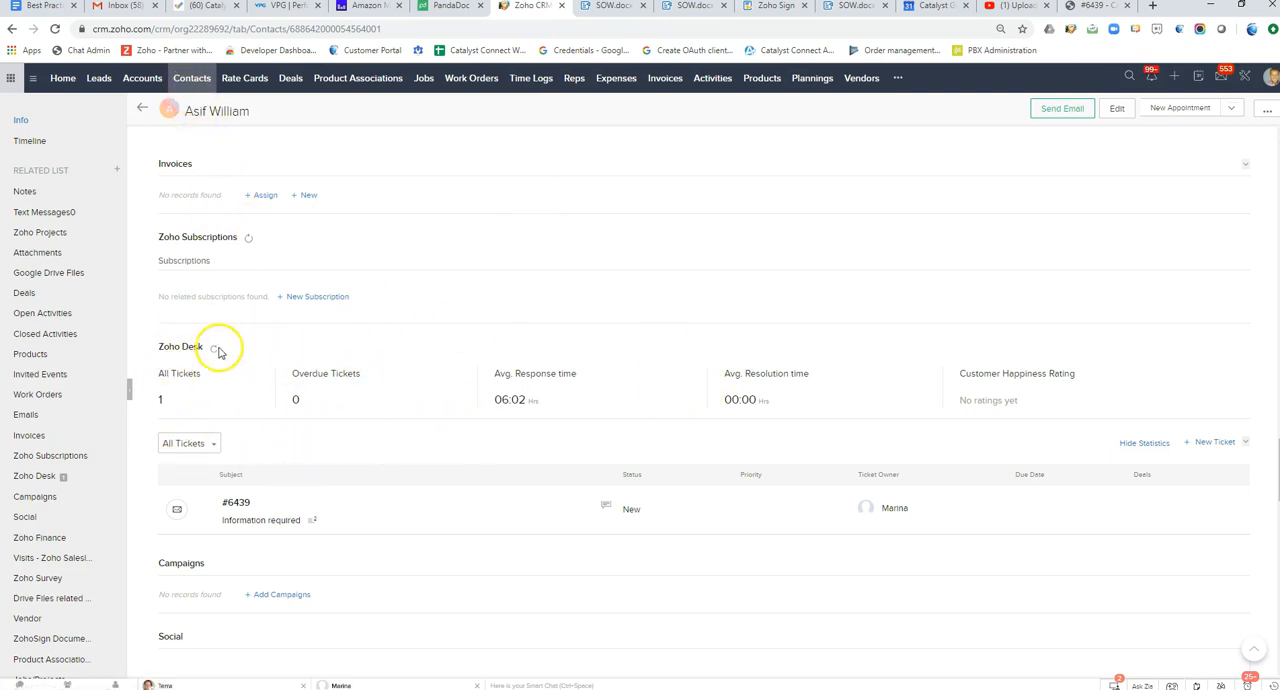
mouse_move(664, 420)
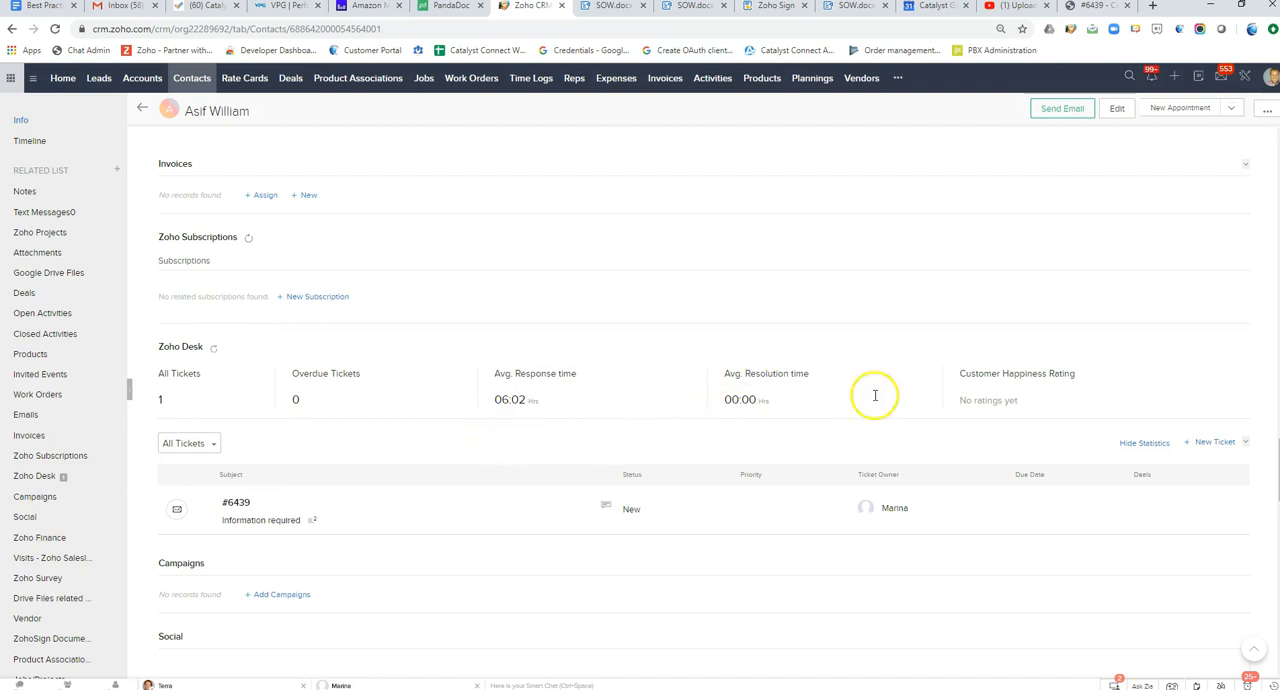
mouse_move(1016, 396)
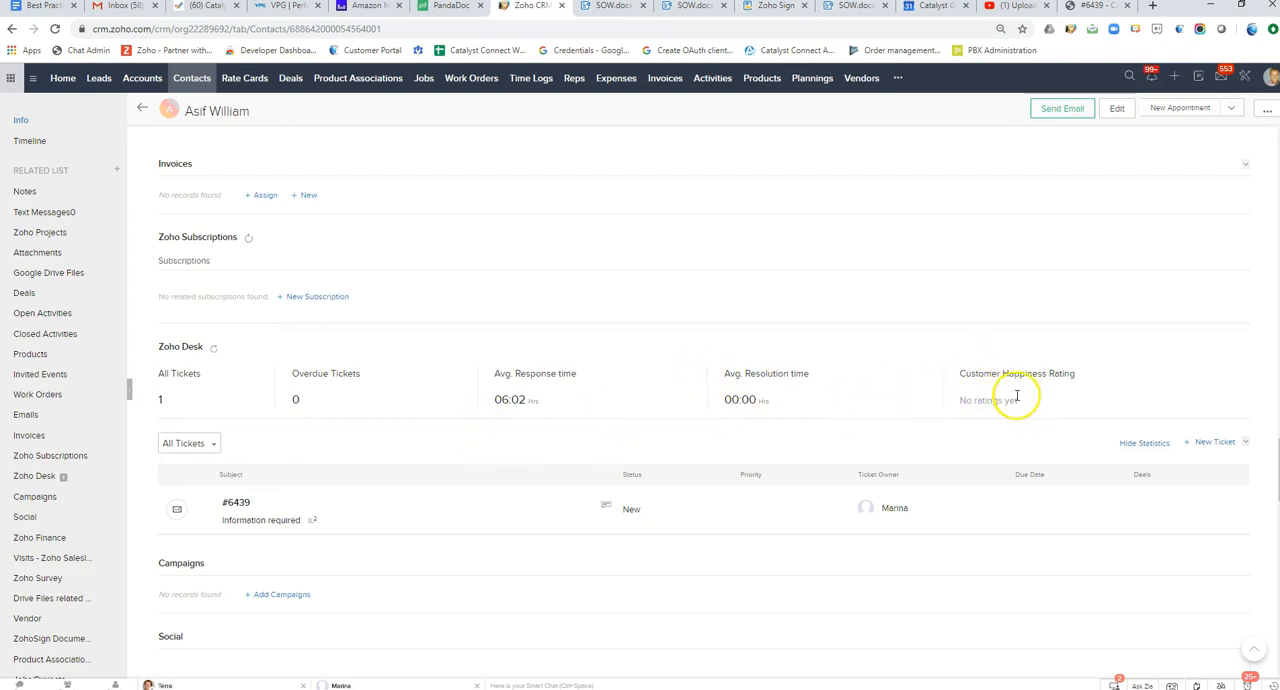
mouse_move(1040, 396)
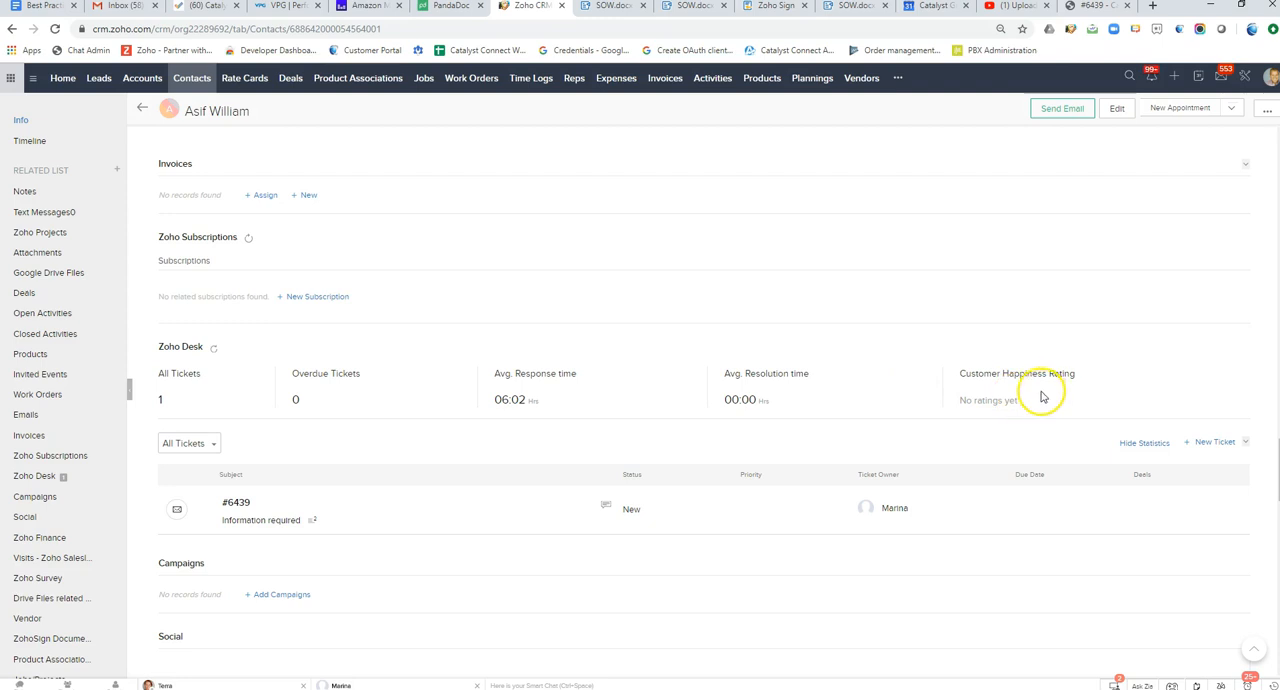
mouse_move(778, 424)
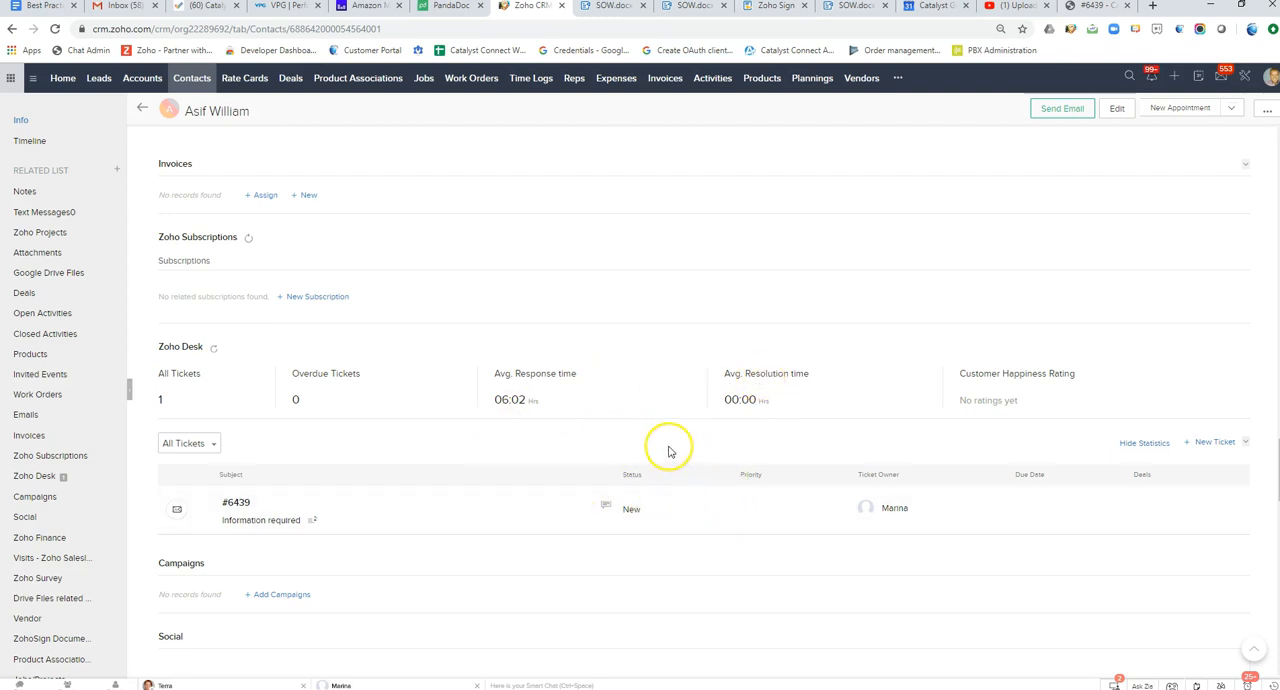
mouse_move(676, 408)
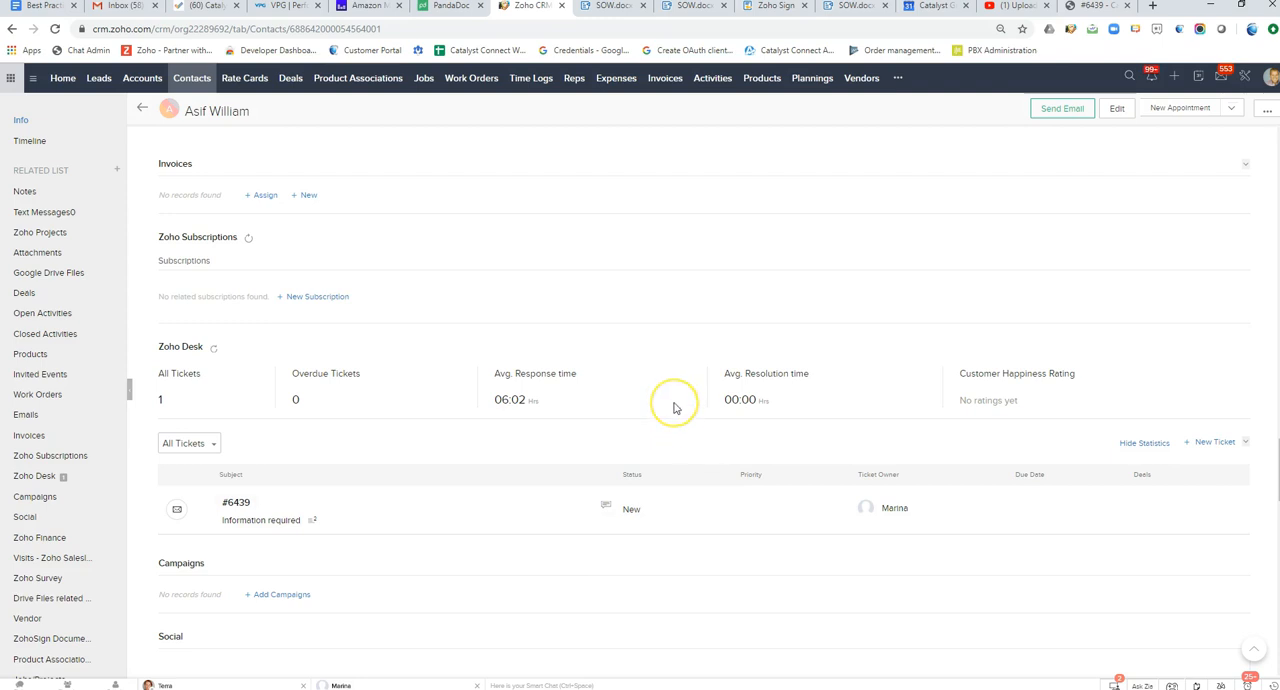
mouse_move(674, 406)
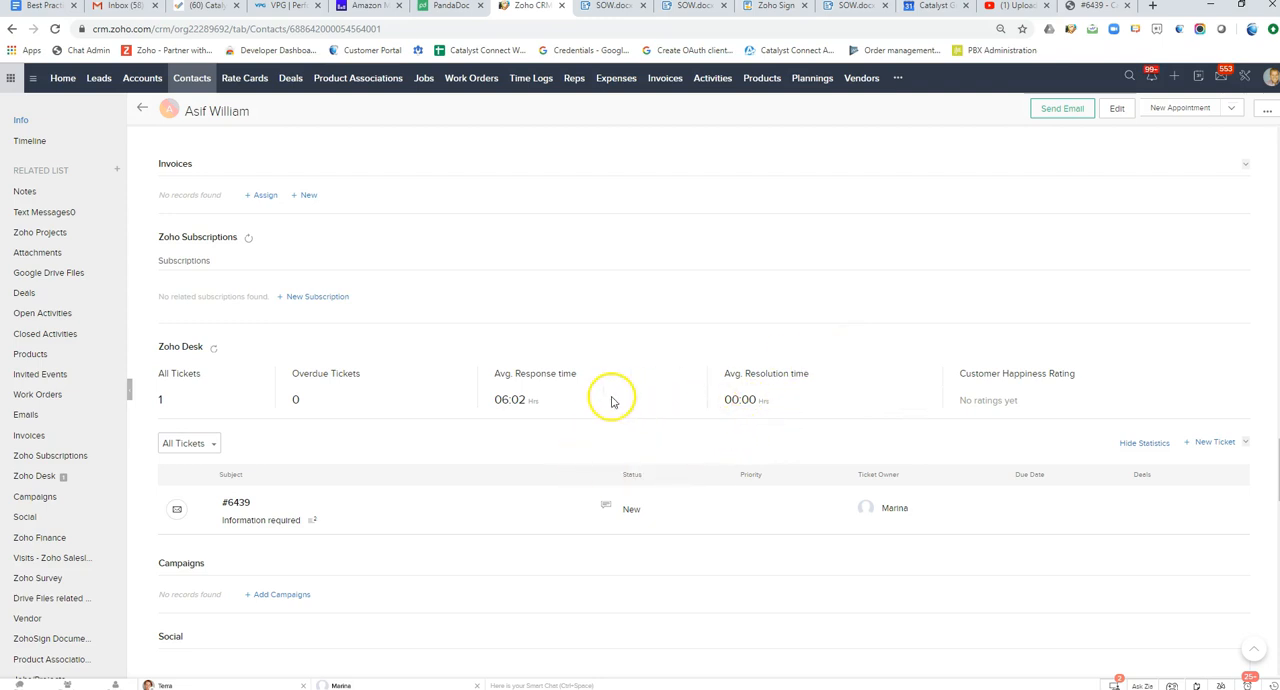
mouse_move(616, 468)
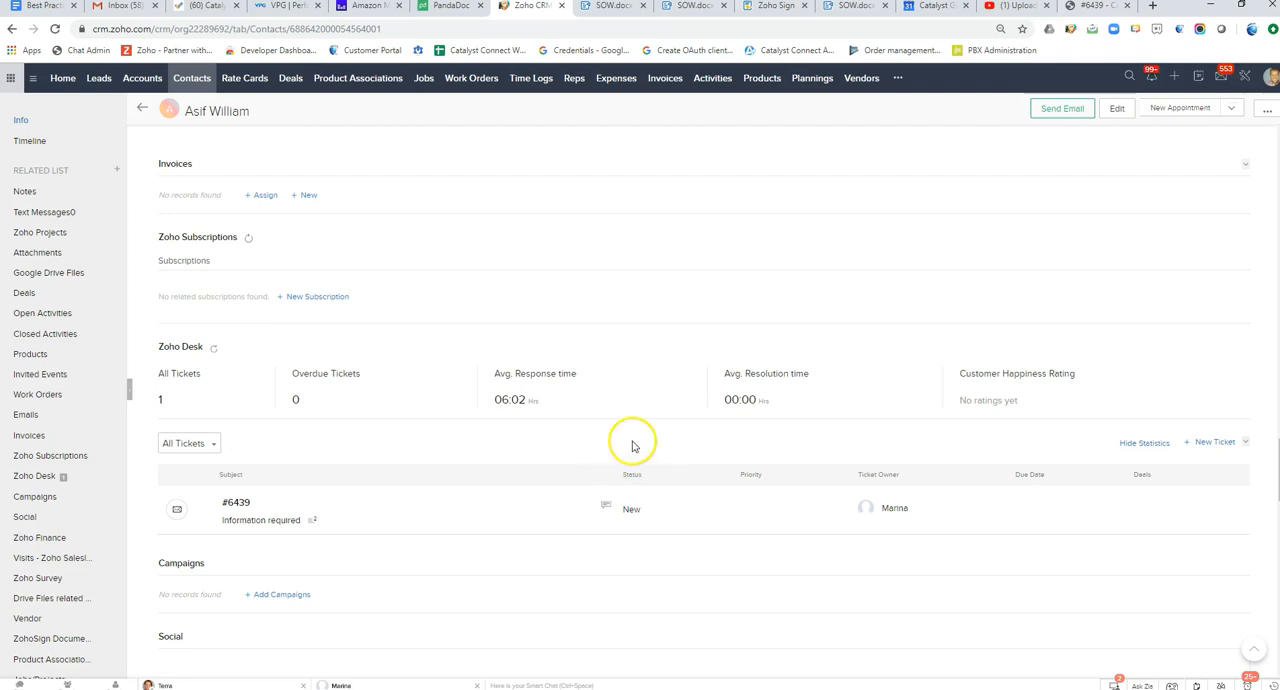
mouse_move(568, 440)
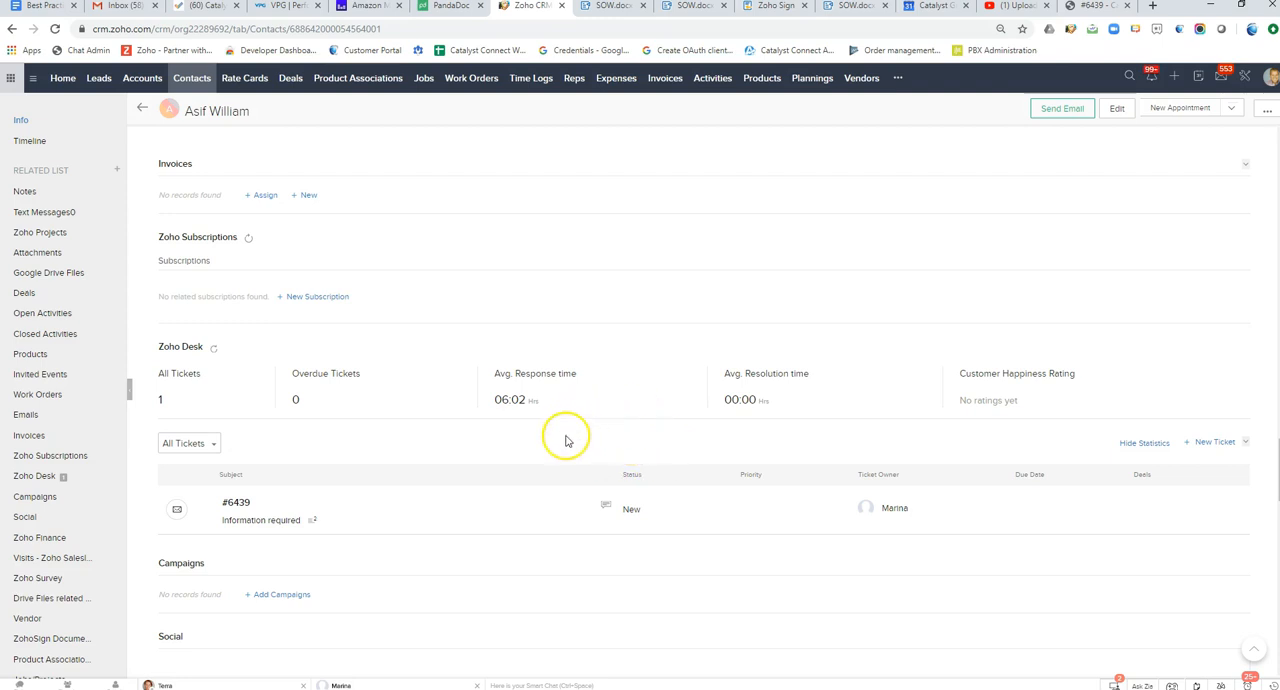
mouse_move(644, 444)
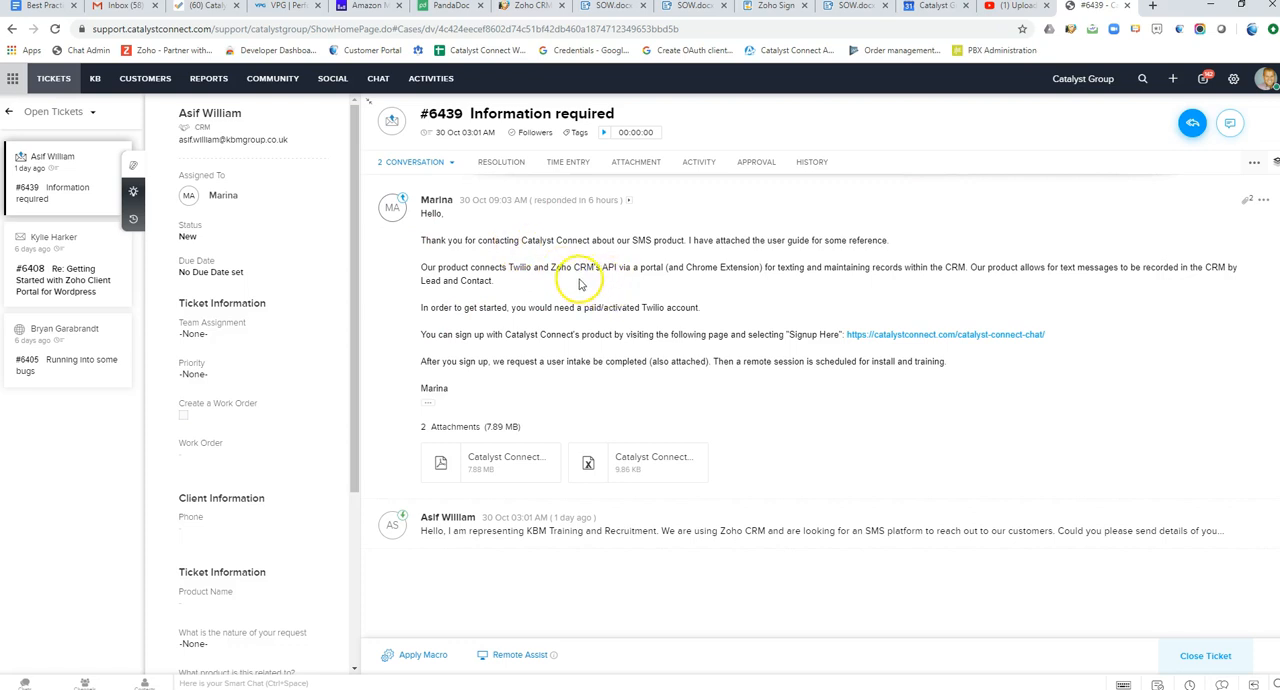
mouse_move(630, 288)
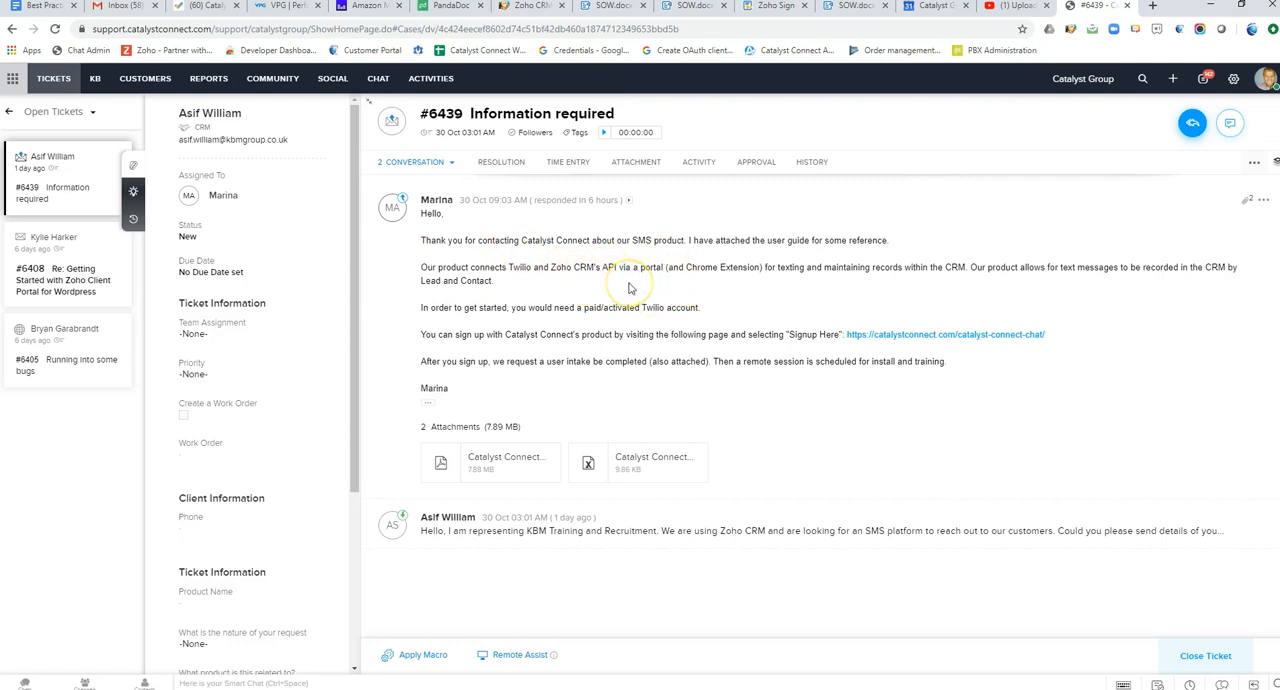
mouse_move(618, 196)
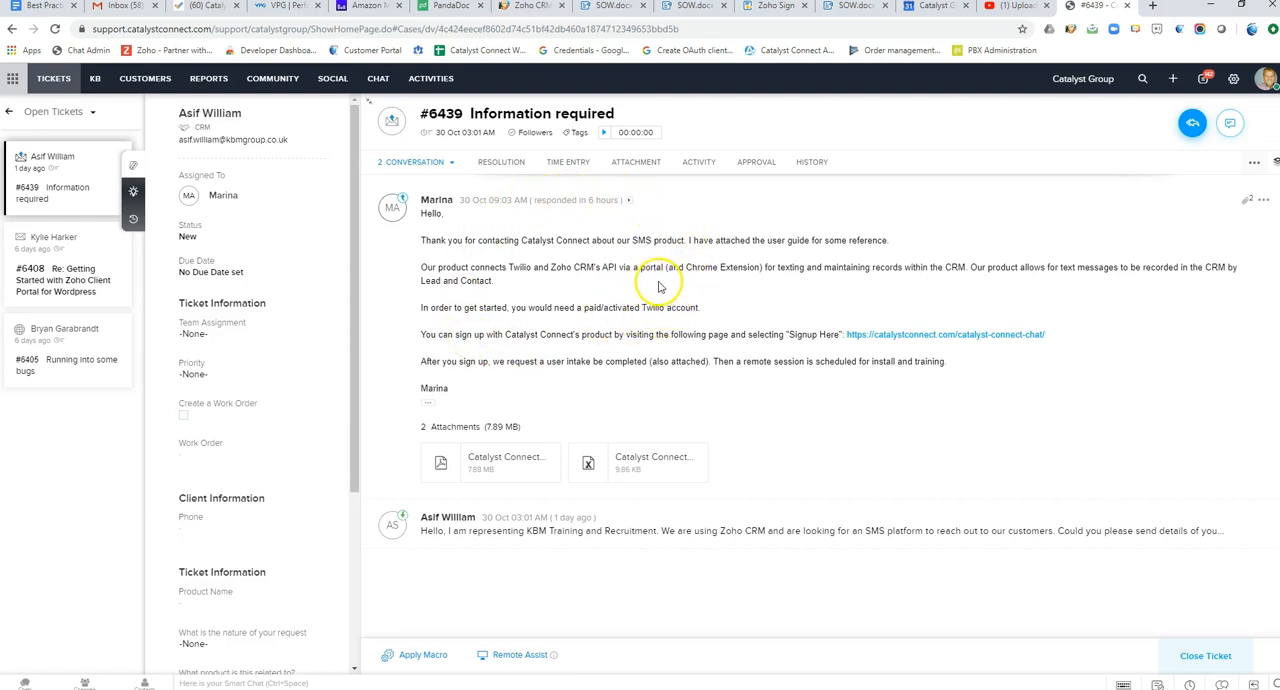
mouse_move(570, 292)
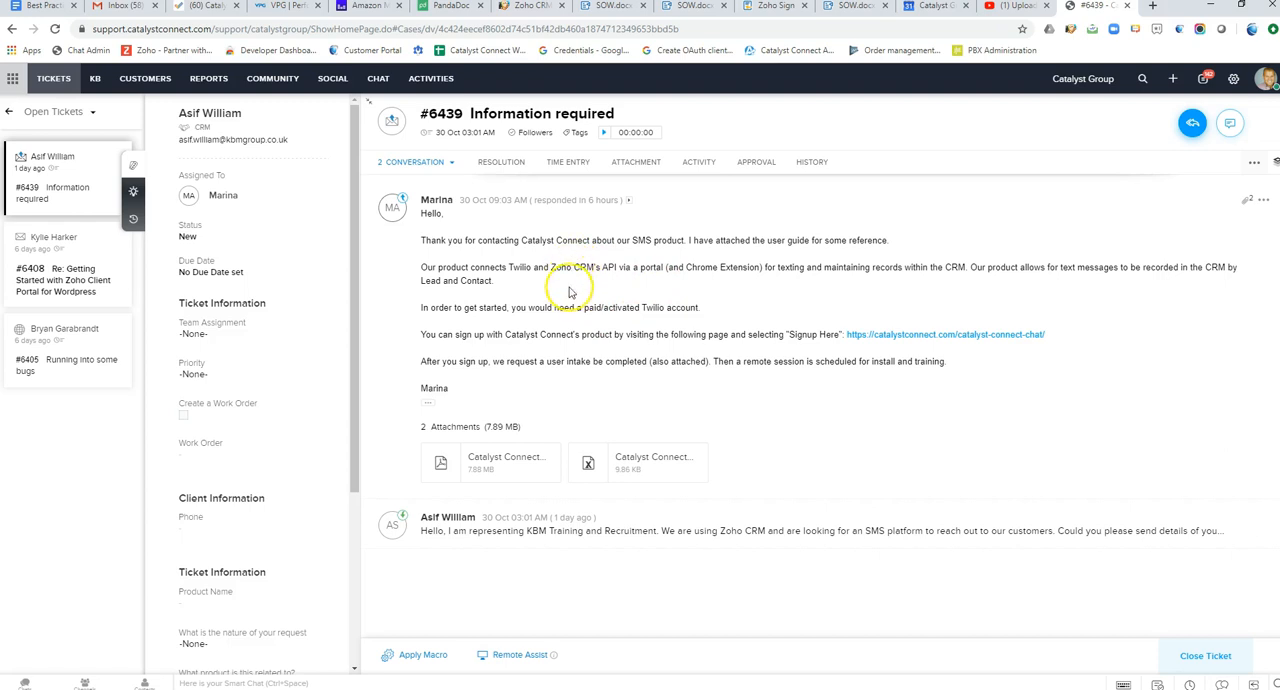
mouse_move(620, 302)
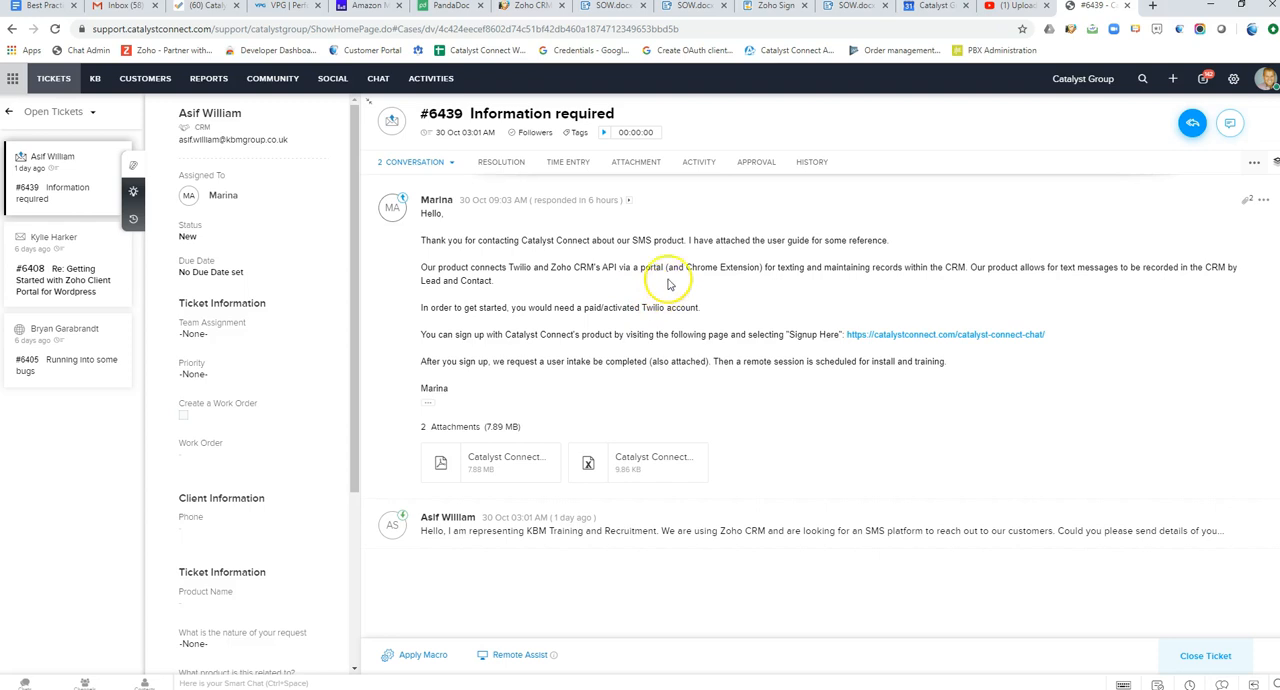
mouse_move(622, 280)
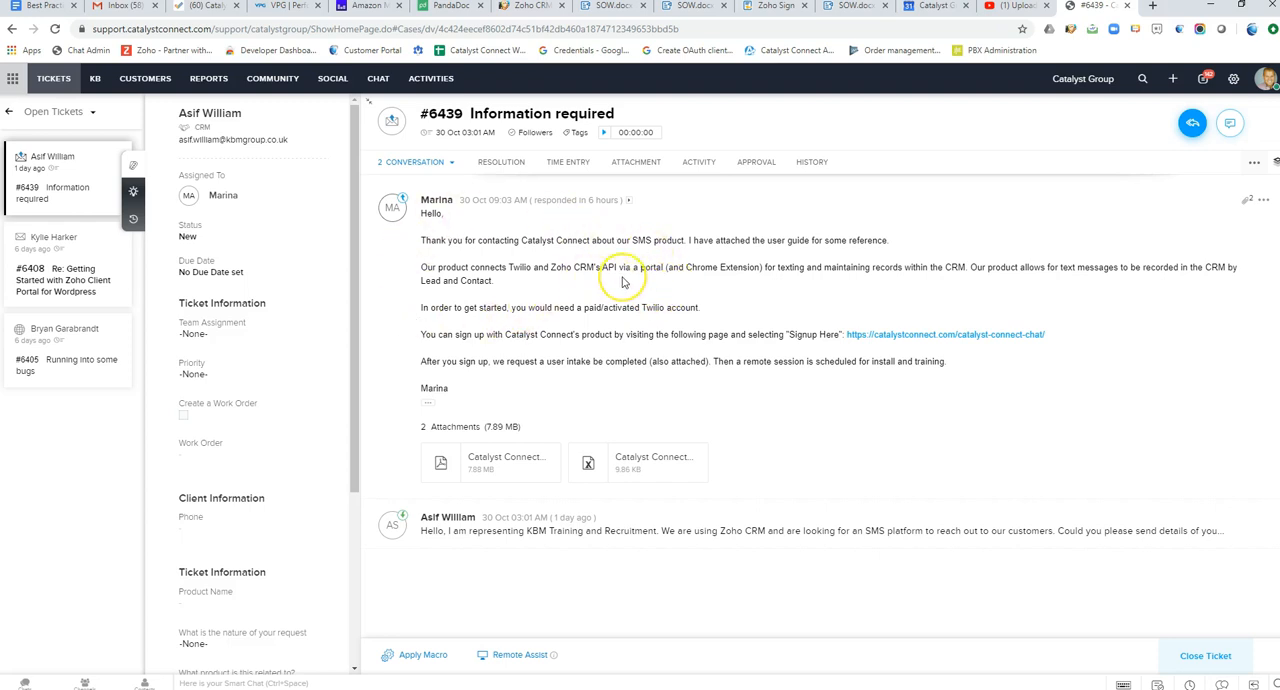
mouse_move(710, 292)
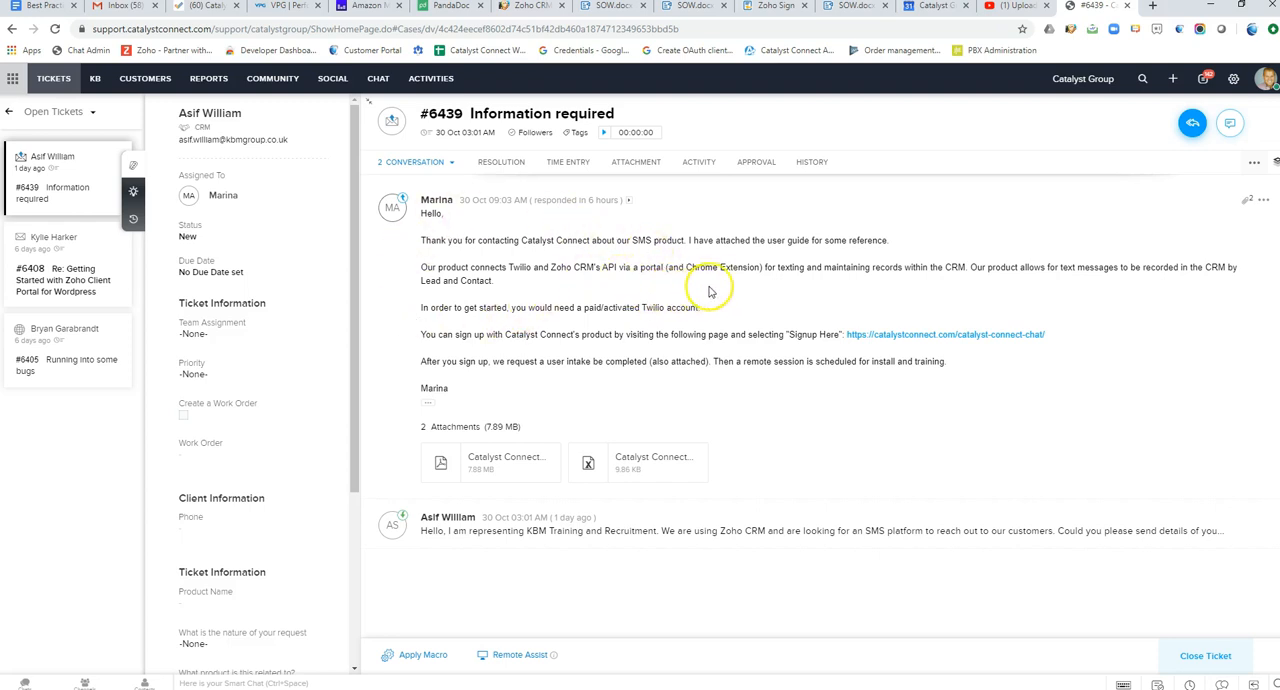
mouse_move(640, 308)
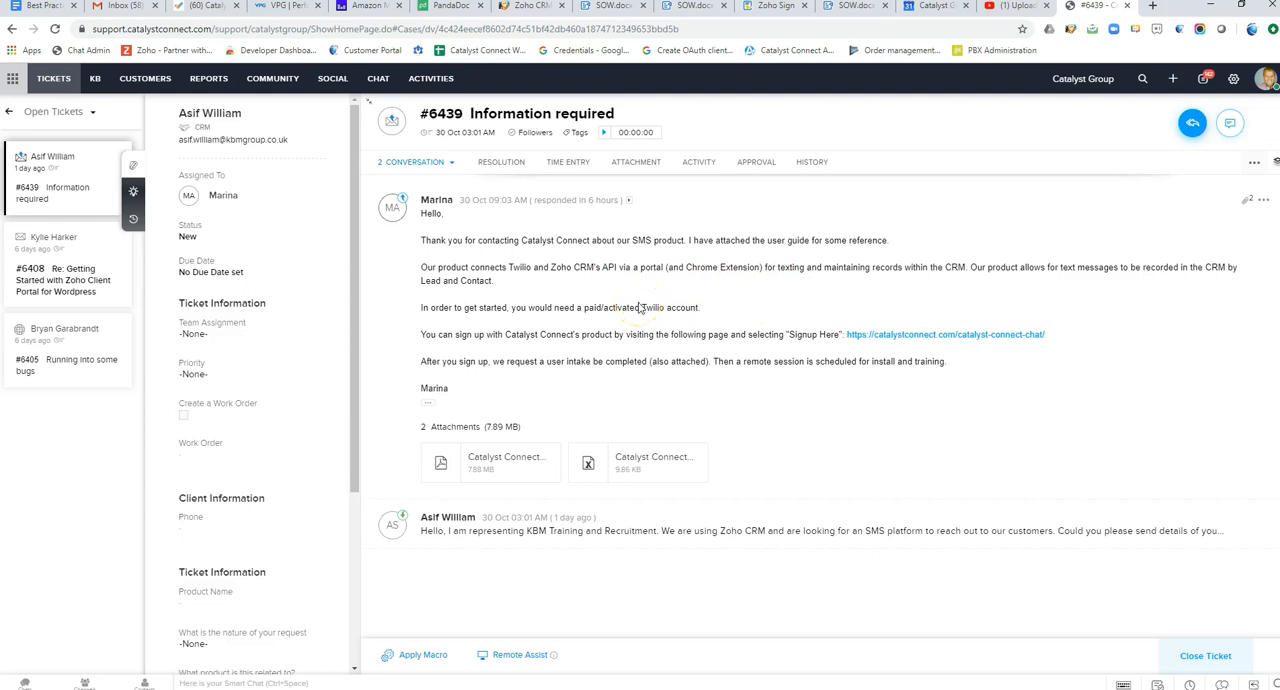